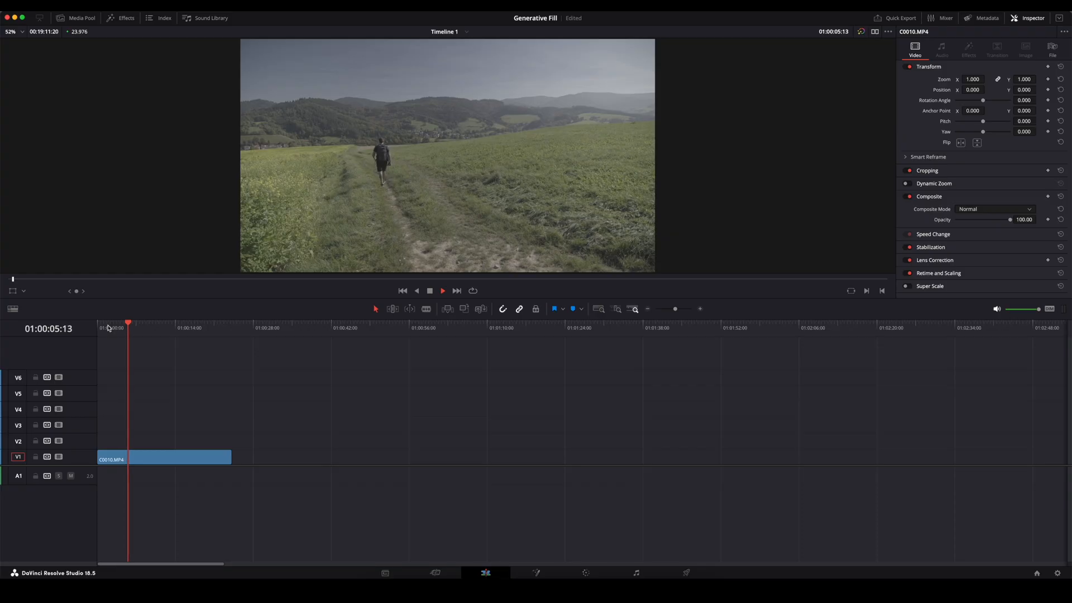
# Invert the lasso selection and Generative Fill the hills with 'swiss mountain landscape', choosing a later variation.
pyautogui.click(105, 324)
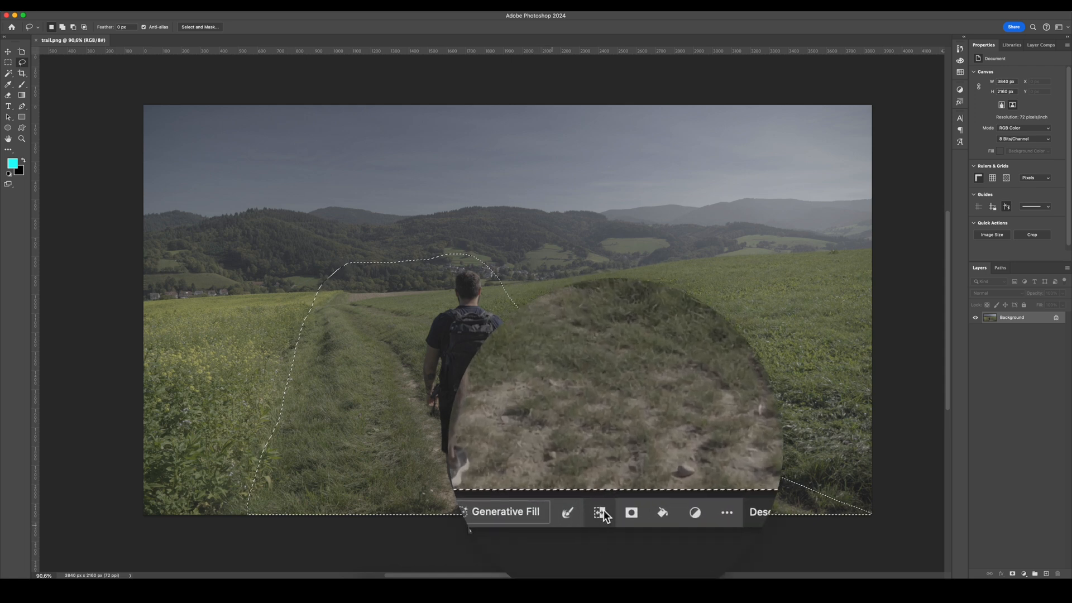
pyautogui.click(602, 513)
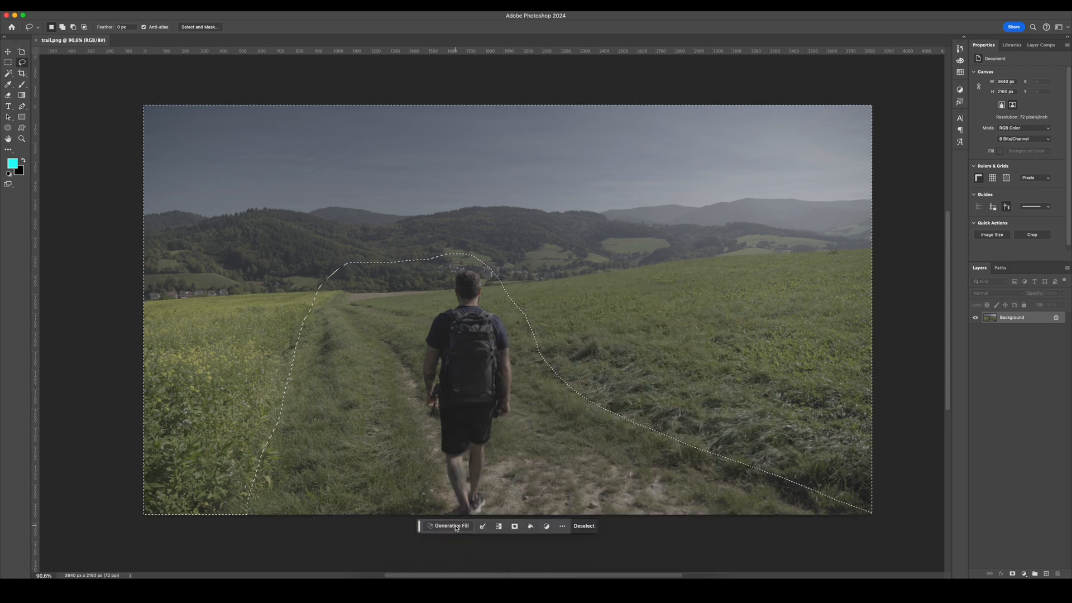
pyautogui.moveTo(457, 527)
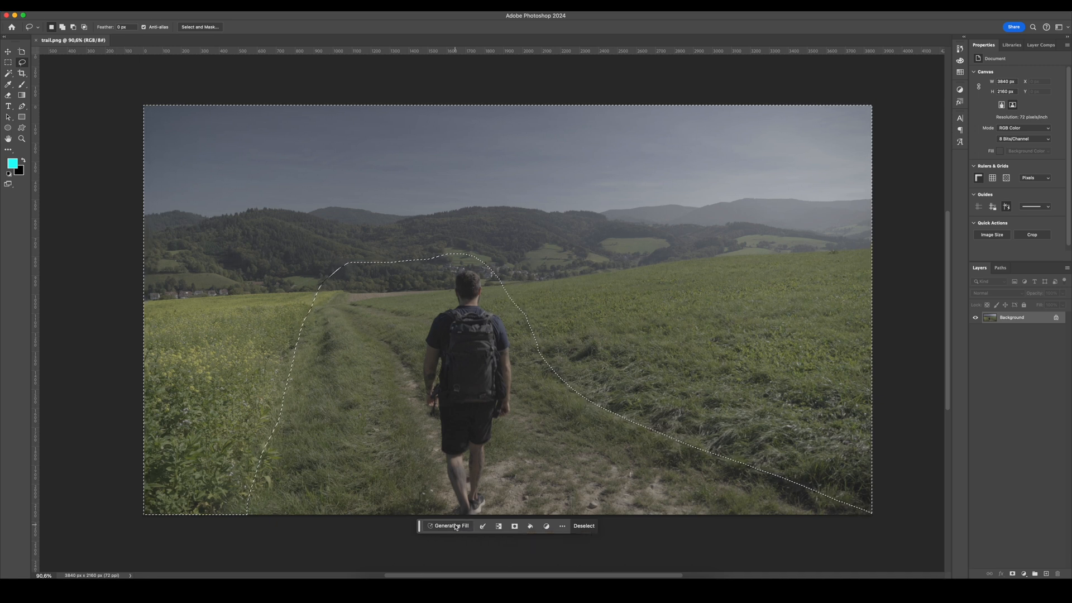
pyautogui.click(449, 525)
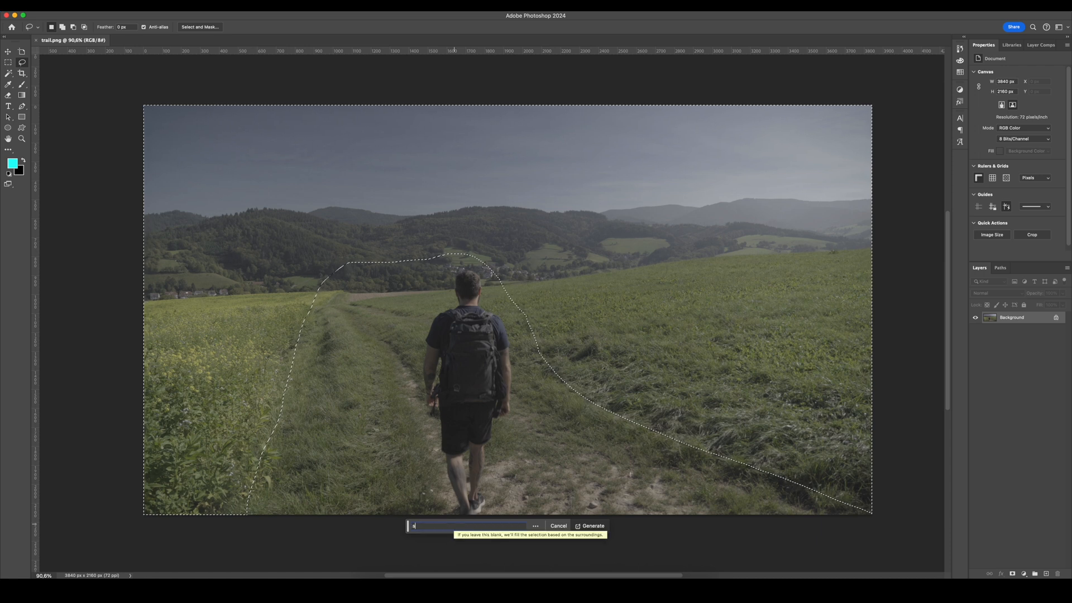
pyautogui.write('swiss mountain lan')
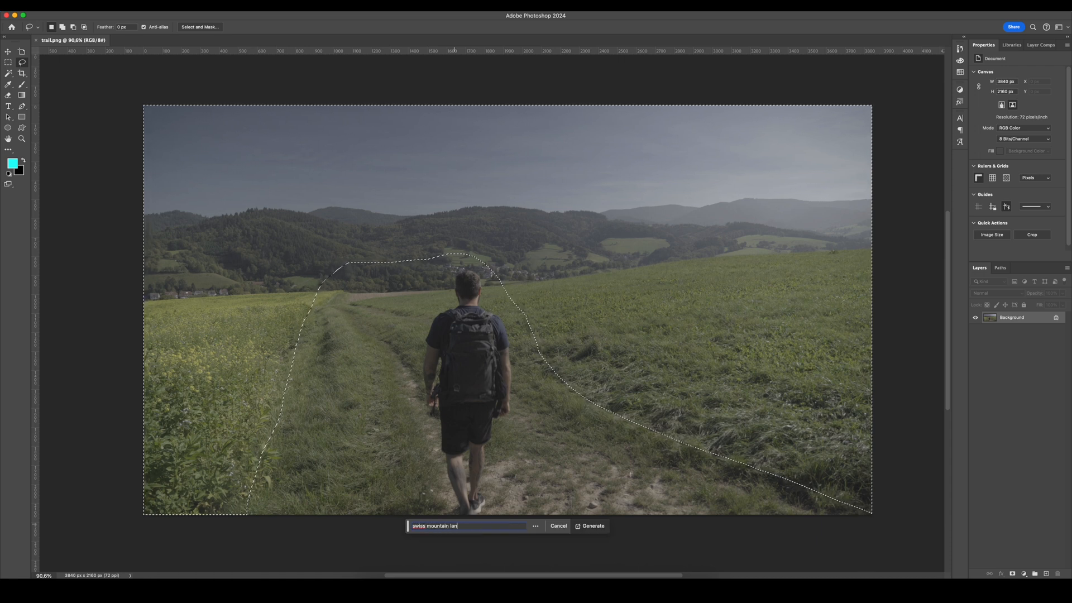
pyautogui.write('dscape')
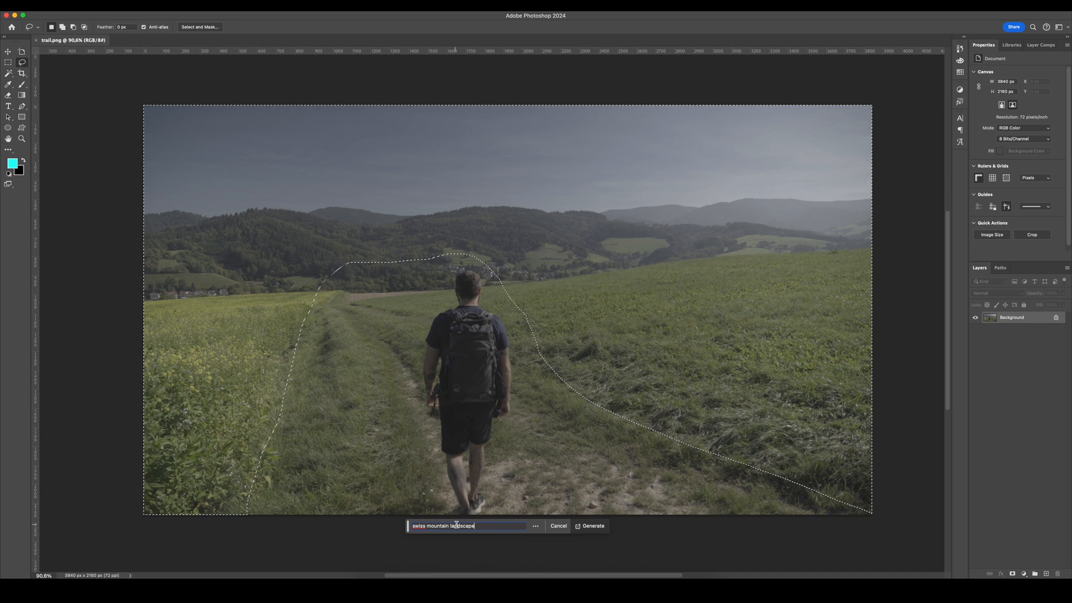
pyautogui.click(592, 526)
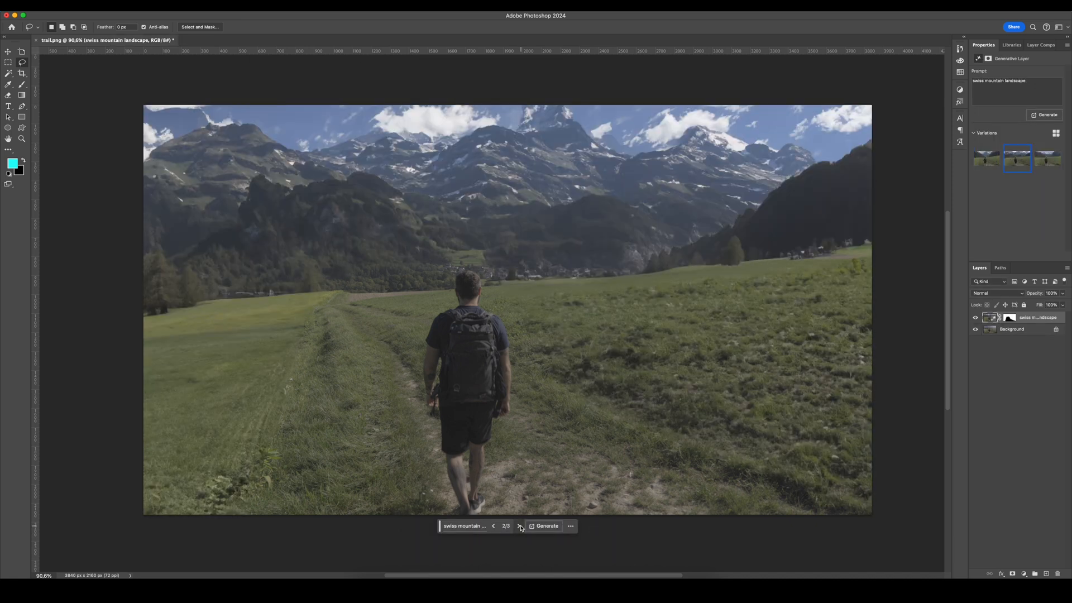
pyautogui.click(518, 526)
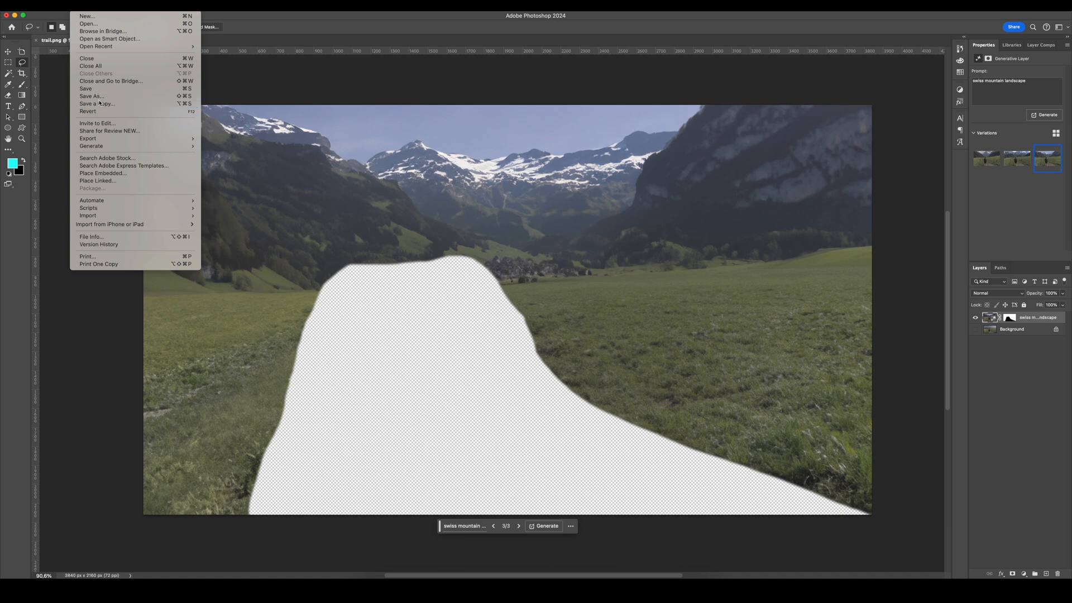
# Save a copy of the filled image as PNG.
pyautogui.click(97, 103)
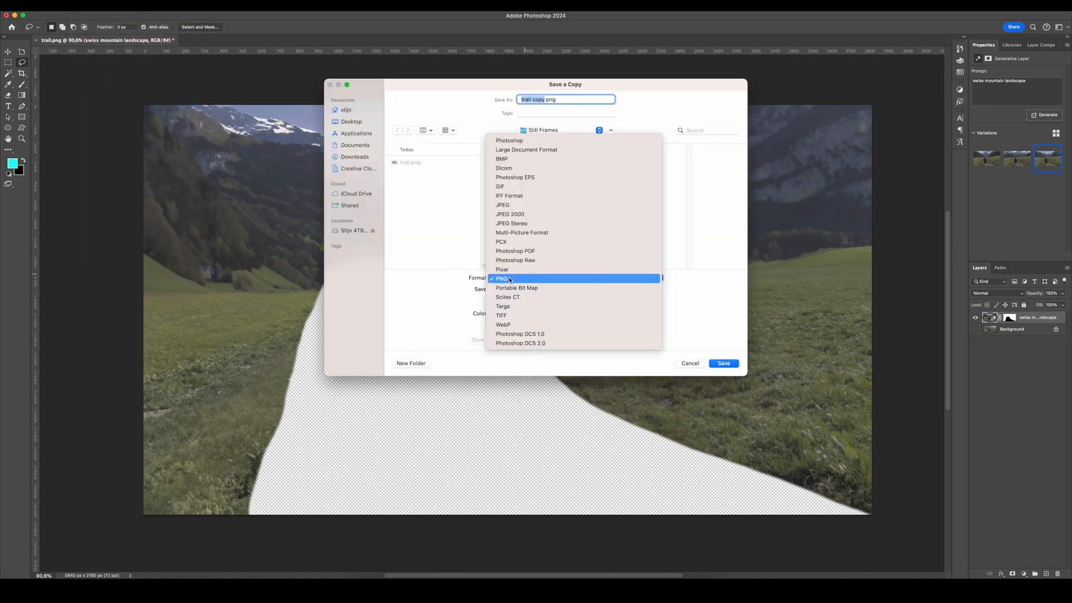
pyautogui.click(503, 278)
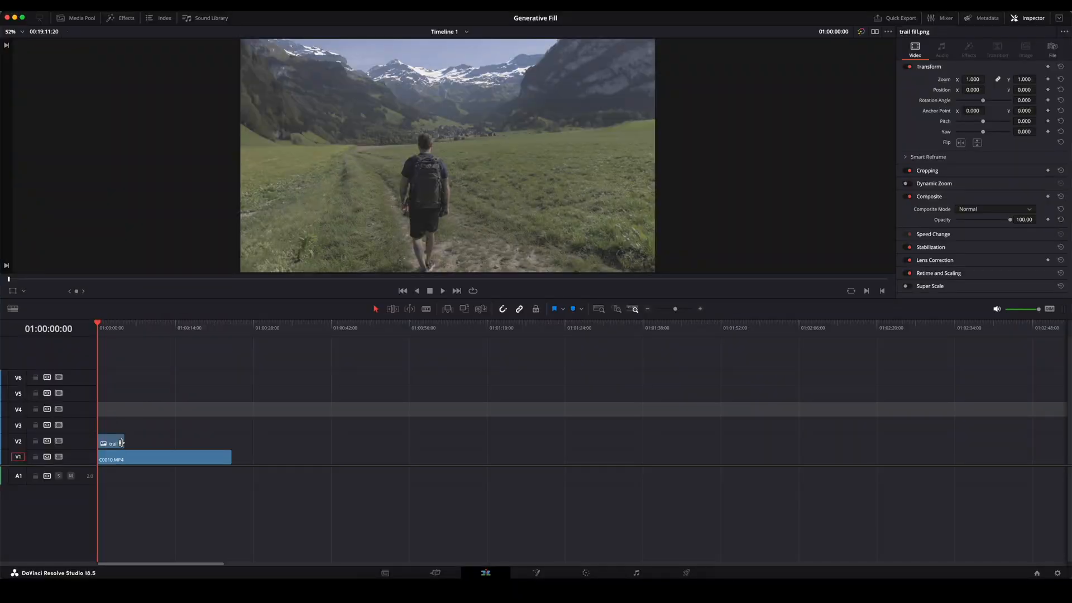
# Extend the trail still over the hiker clip's full length and make both a New Fusion Clip.
pyautogui.moveTo(122, 443); pyautogui.dragTo(230, 443)
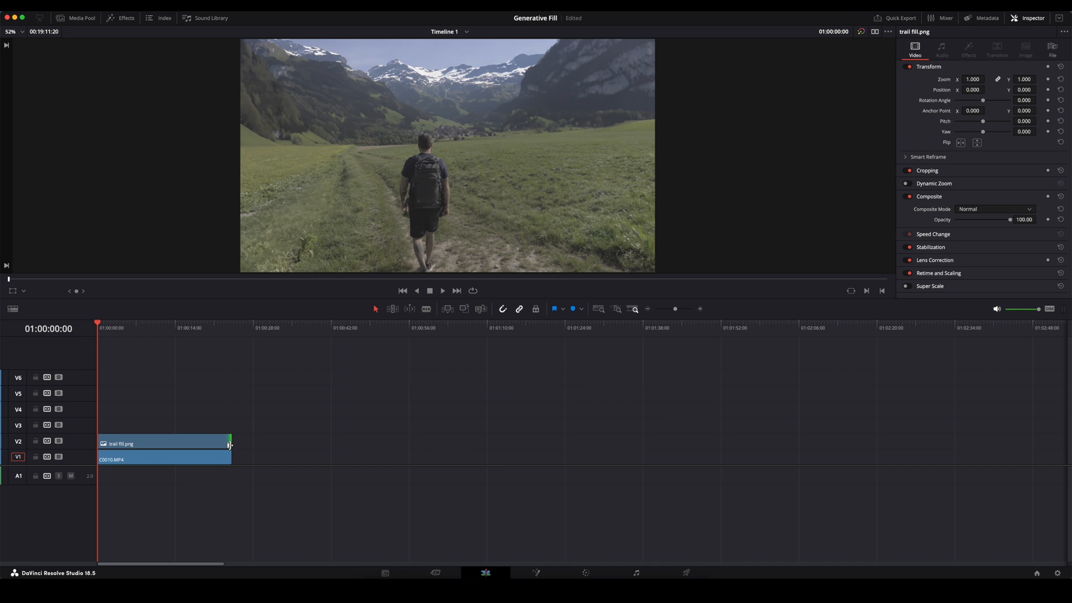
pyautogui.rightClick(161, 457)
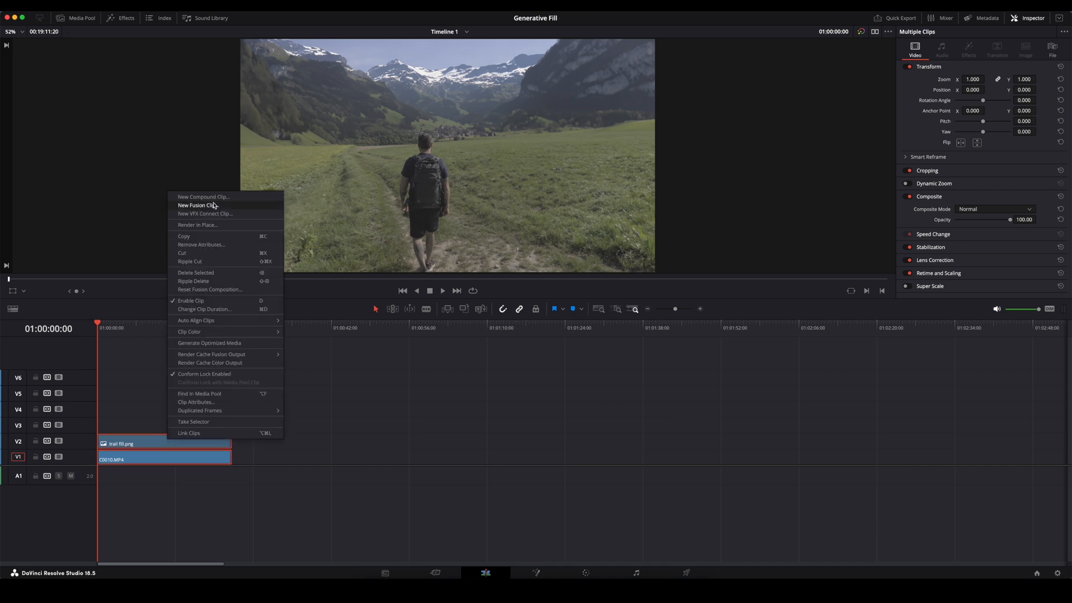
pyautogui.click(585, 572)
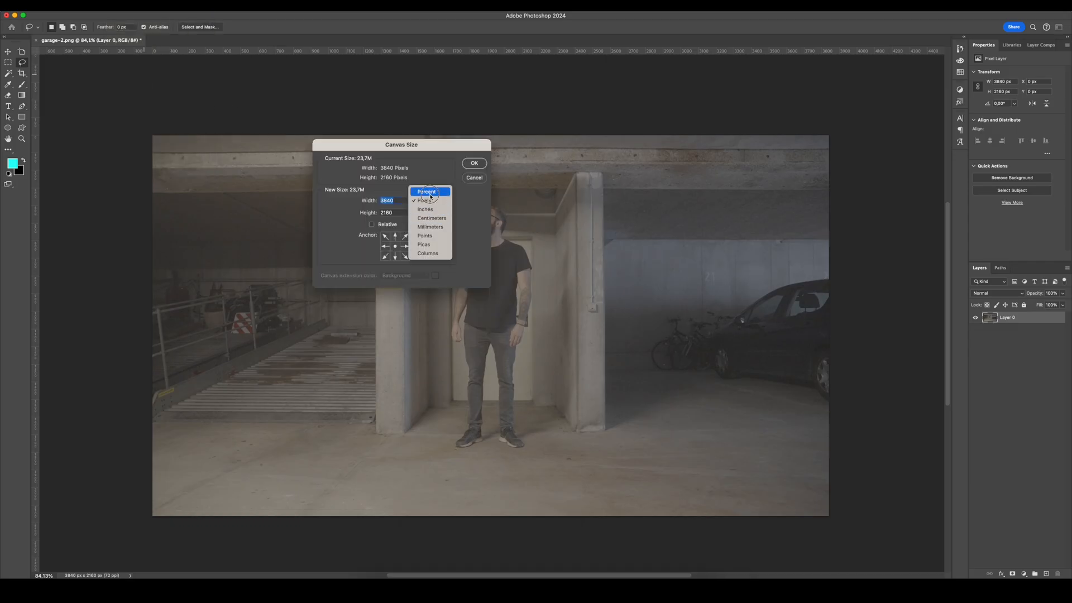
# Resize the canvas by percent to widen the garage shot and generate the cyberpunk fill for the empty area.
pyautogui.click(426, 191)
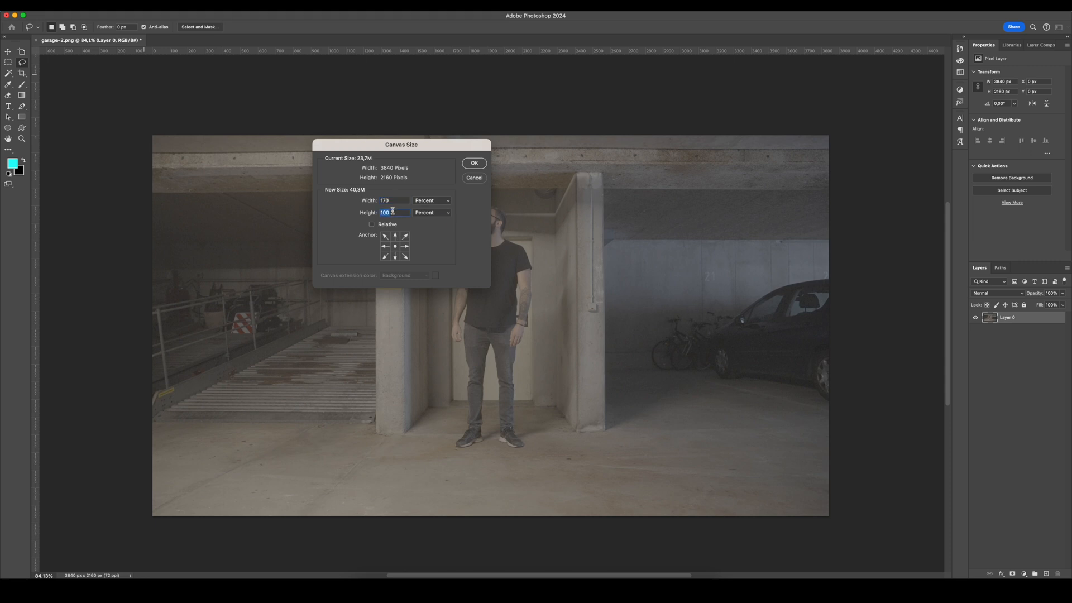
pyautogui.click(474, 163)
pyautogui.write('cyberpunk')
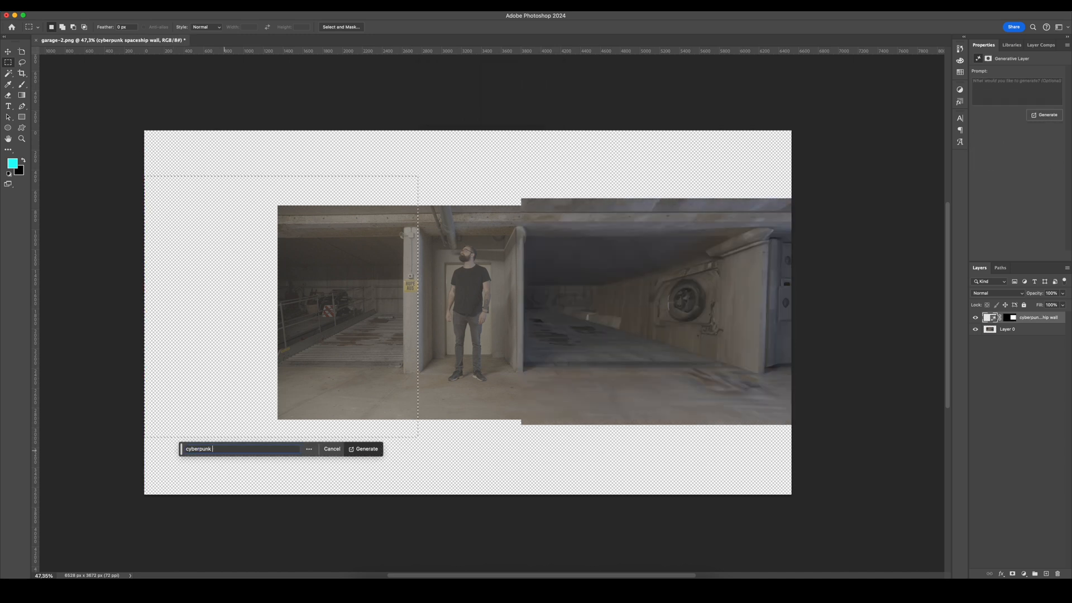
pyautogui.click(363, 449)
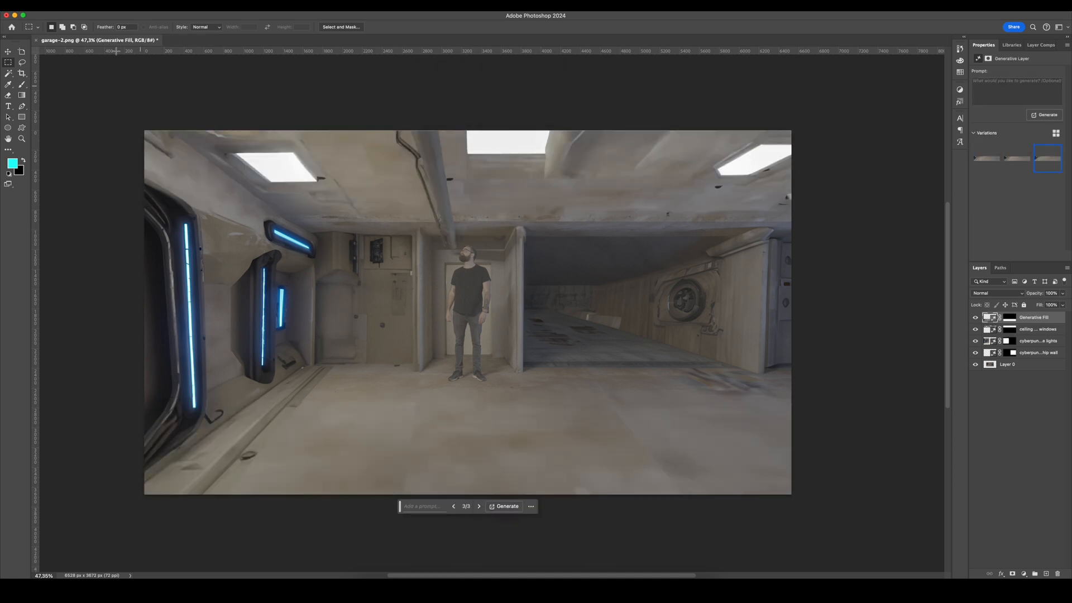
# Generate further wall and ceiling fills plus machinery on the lower right and lower left floor.
pyautogui.click(504, 506)
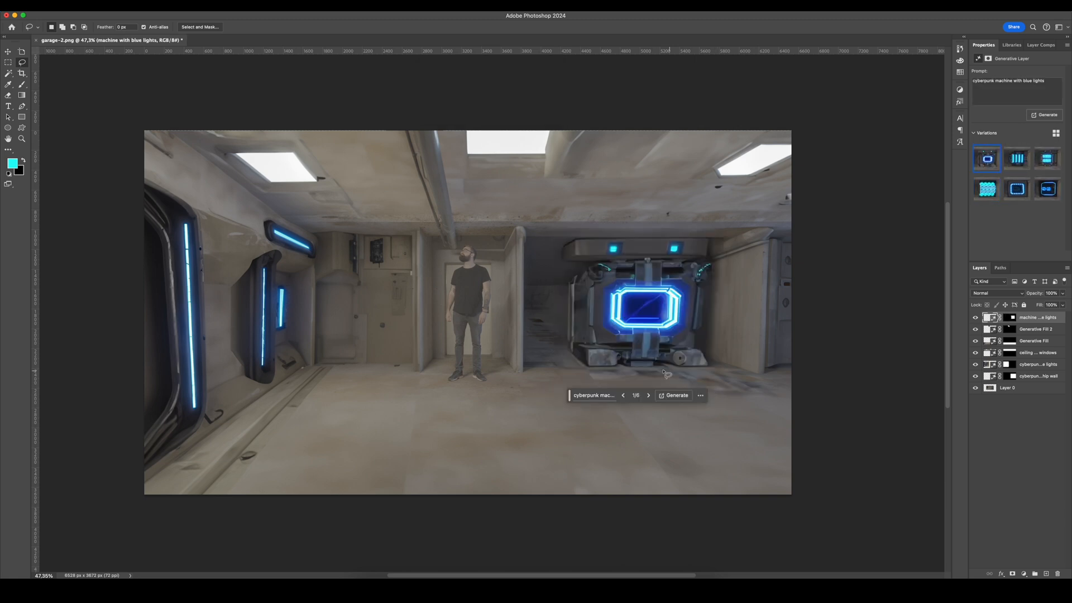
pyautogui.click(676, 395)
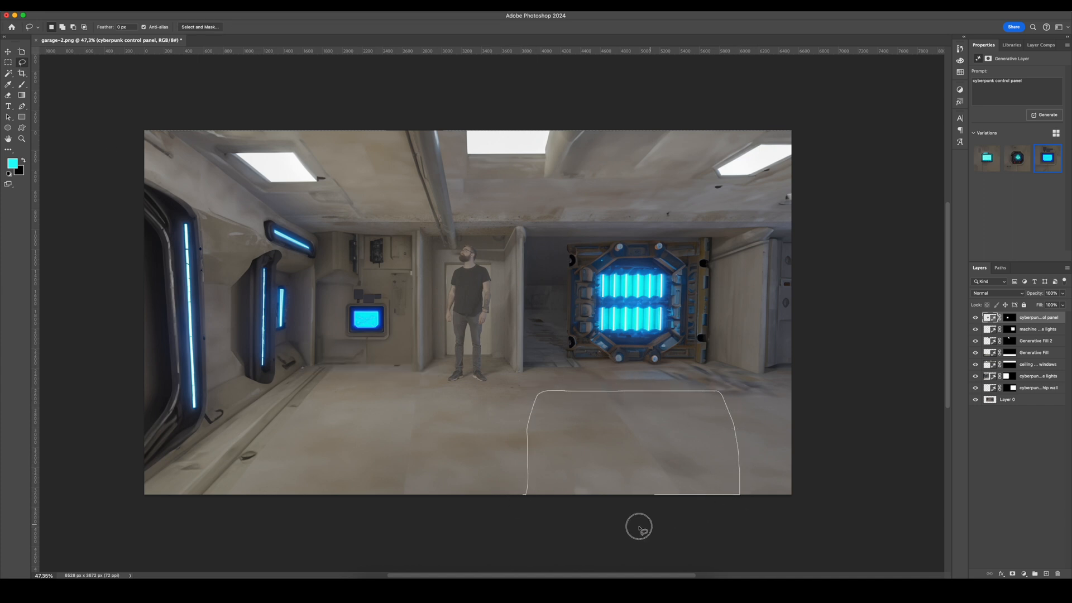
pyautogui.click(1043, 114)
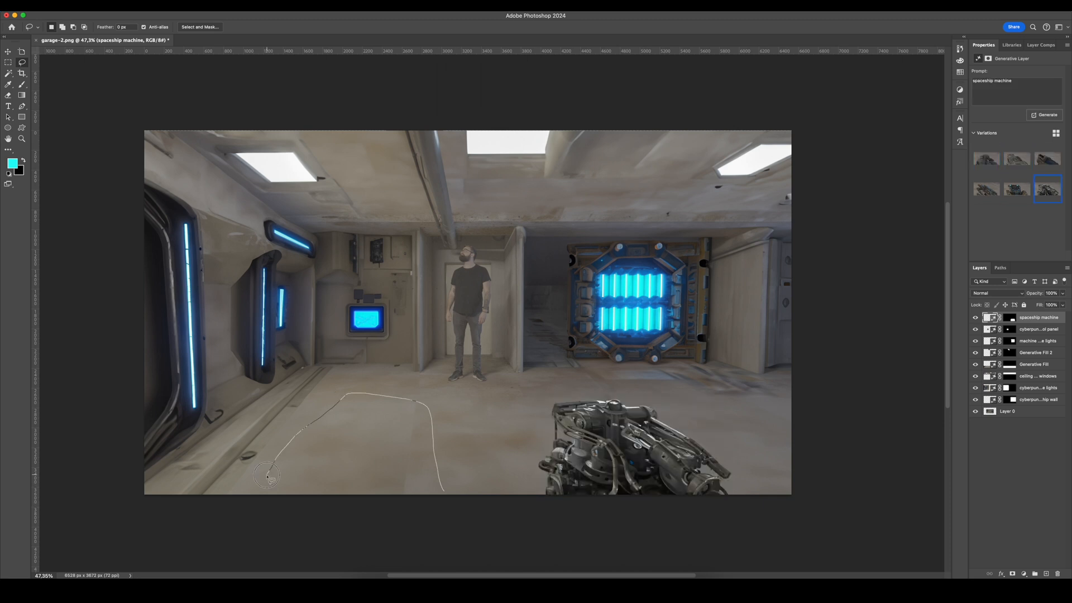
pyautogui.click(1045, 114)
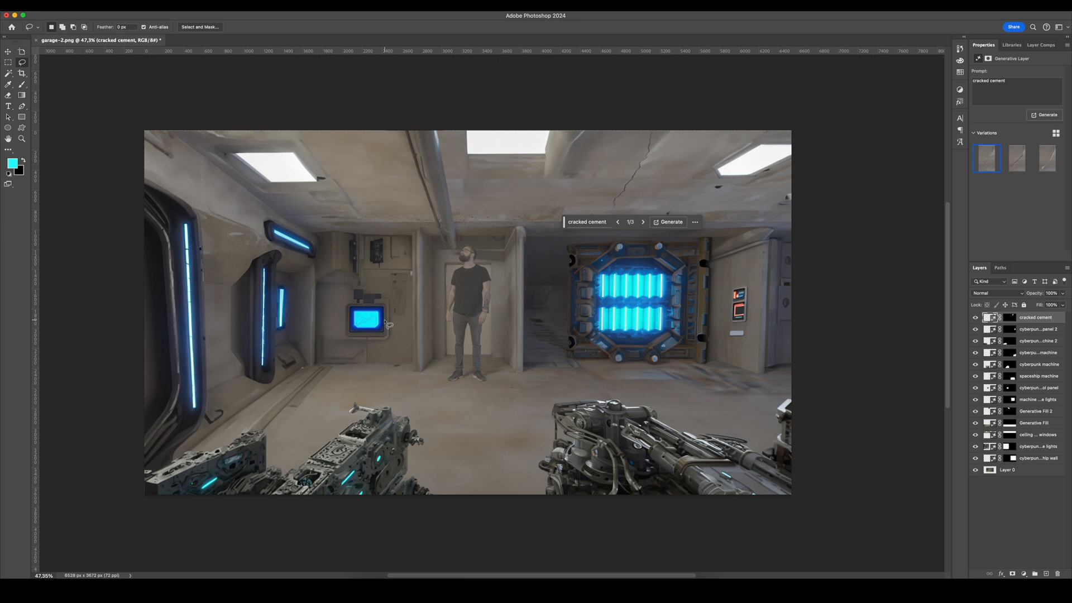
# Choose a cyan foreground colour for the painted glow and change the glow layer's blend mode.
pyautogui.click(11, 166)
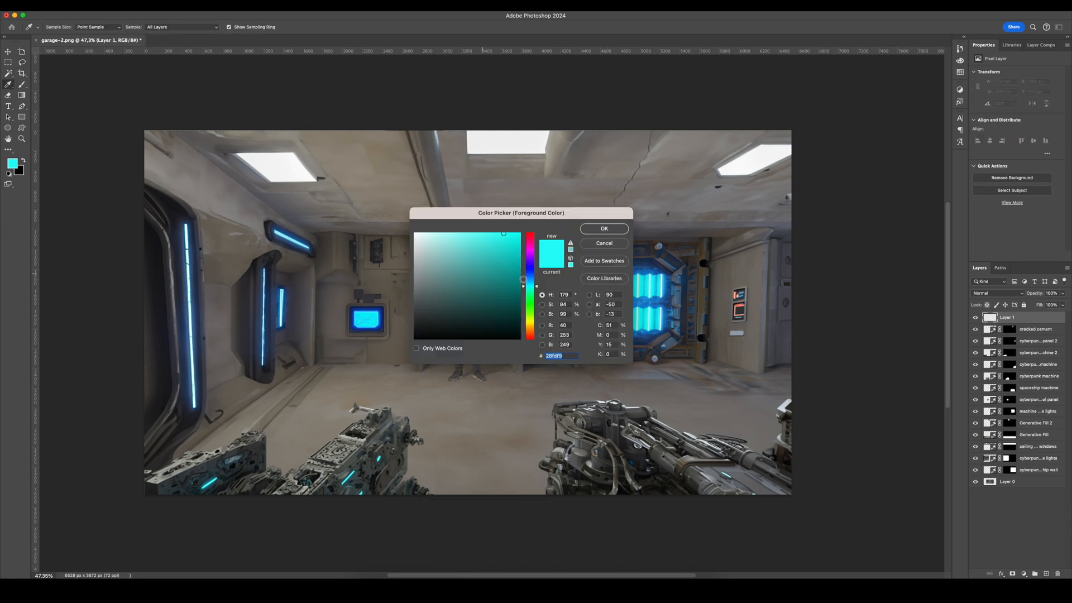
pyautogui.click(604, 227)
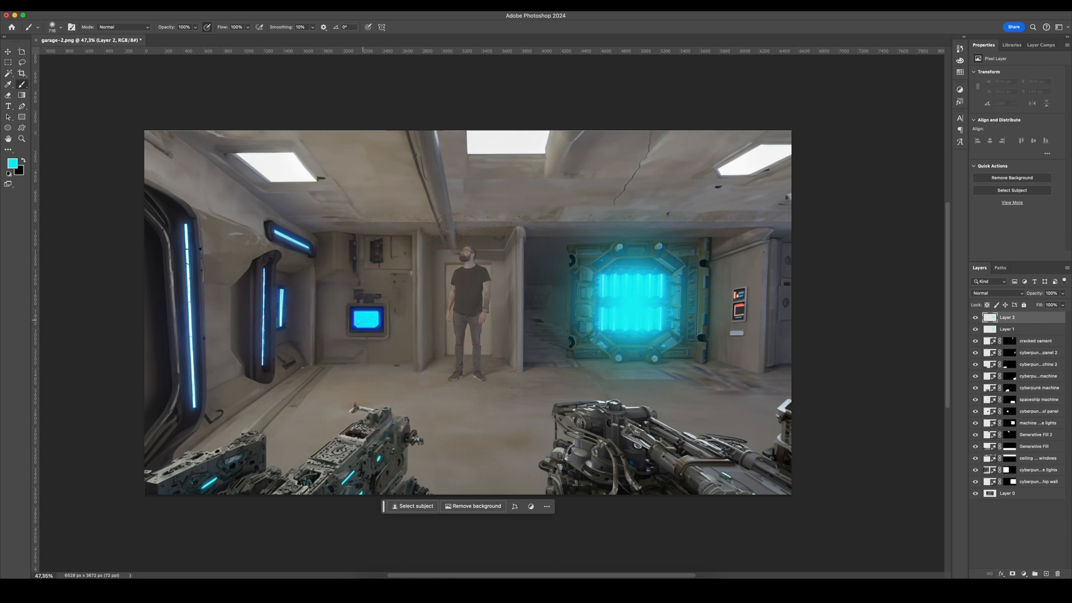
pyautogui.click(998, 293)
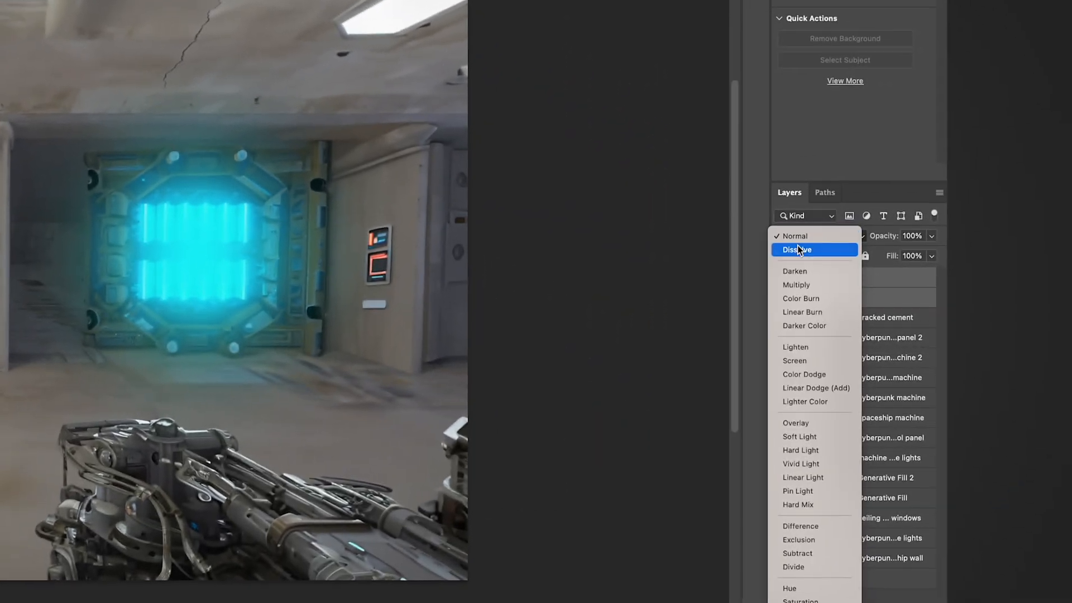
pyautogui.click(795, 422)
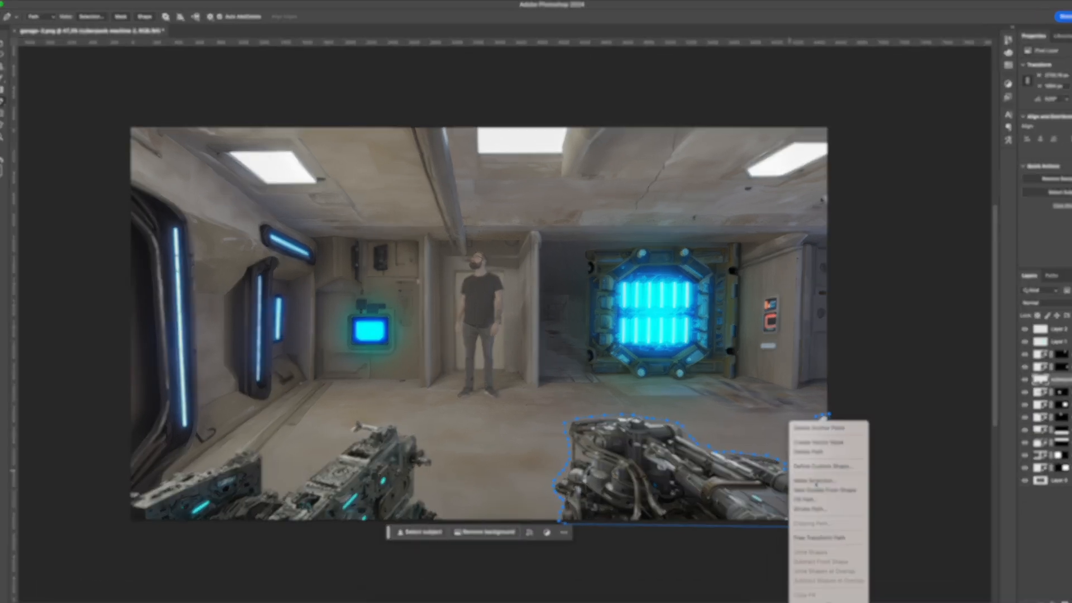
# Make the pen path around the machine a selection, hide the other layers, and save a PNG copy.
pyautogui.click(810, 480)
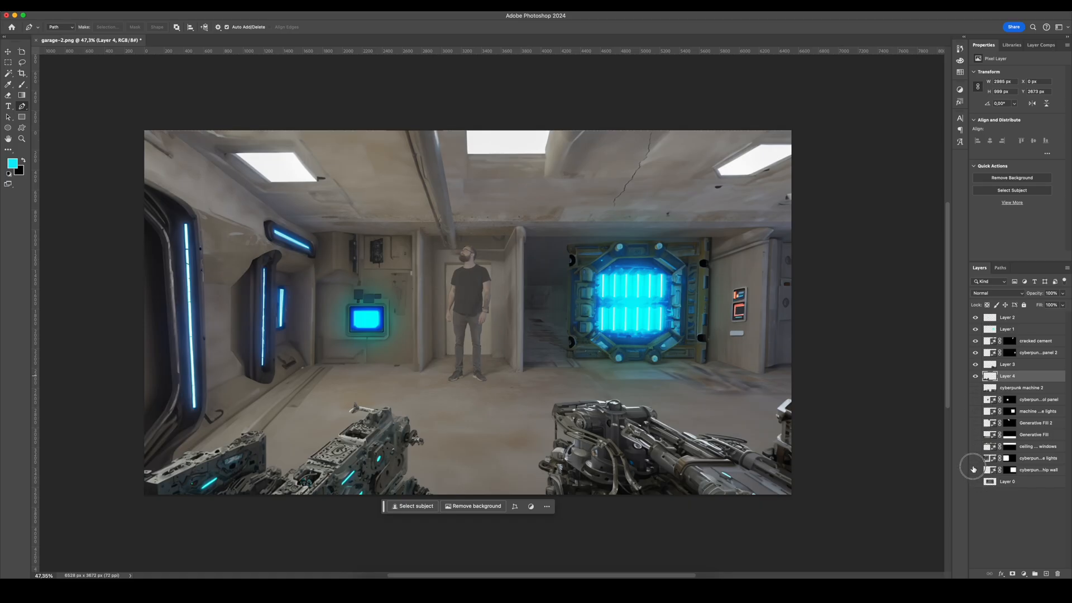
pyautogui.click(975, 364)
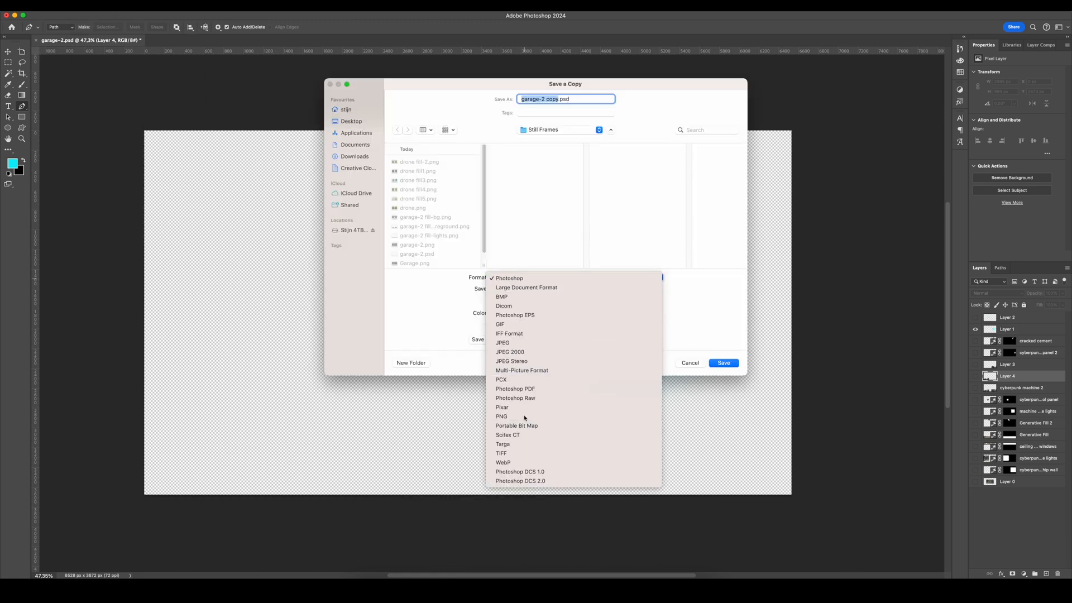
pyautogui.click(690, 363)
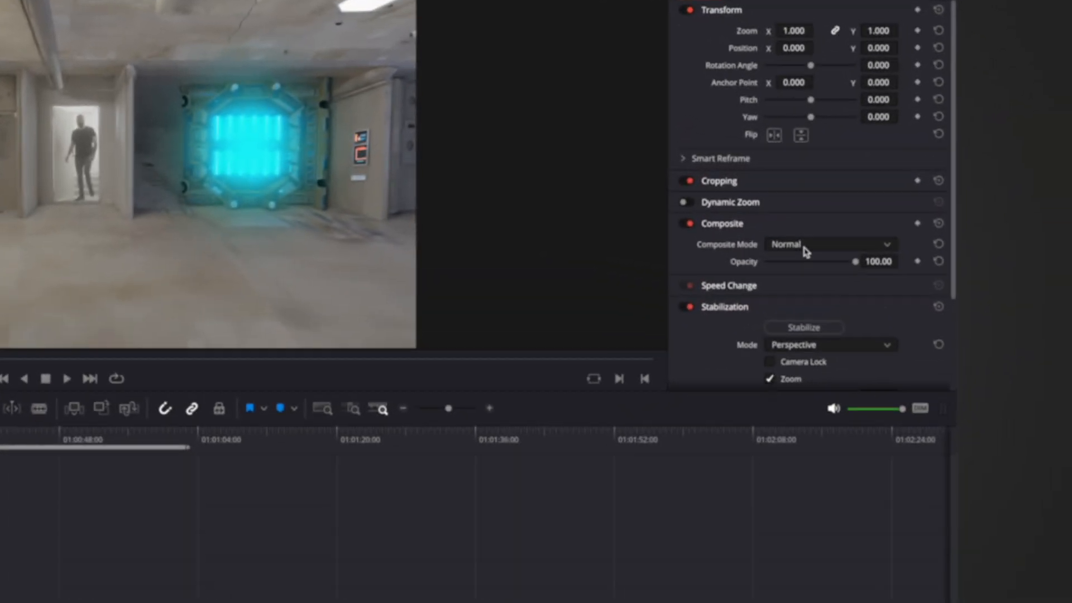
# Set the light clip's Composite Mode to Overlay, preview playback, and bring up options for all selected clips.
pyautogui.click(828, 244)
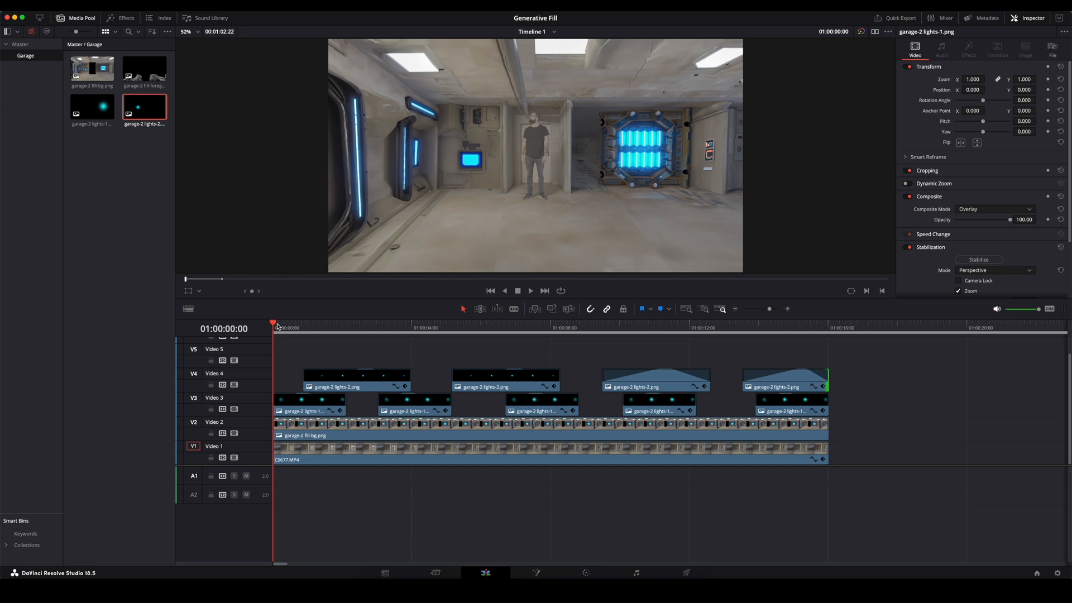
pyautogui.click(530, 290)
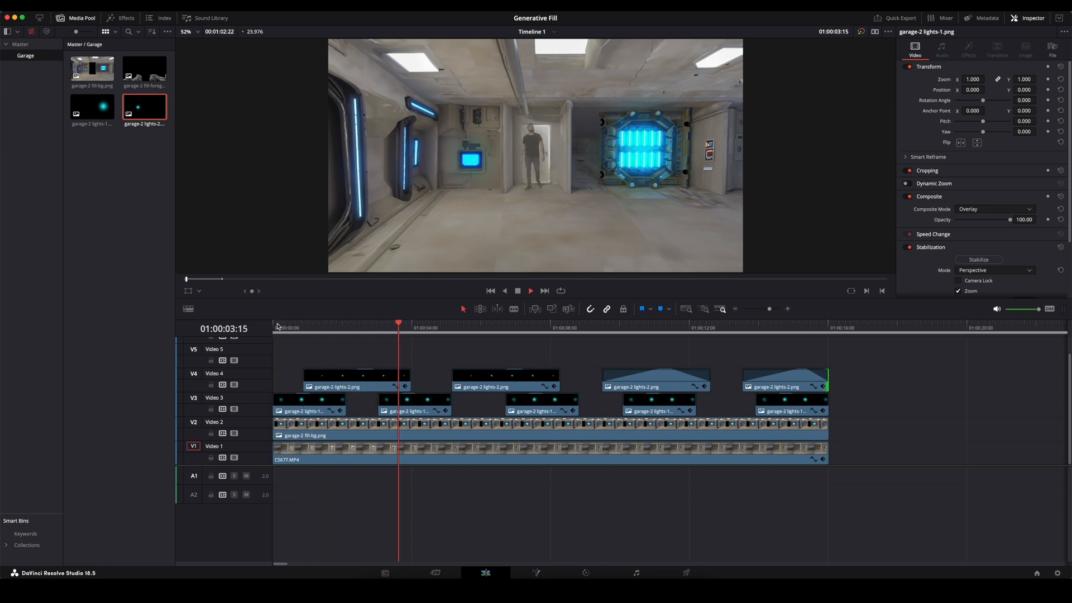
pyautogui.rightClick(308, 403)
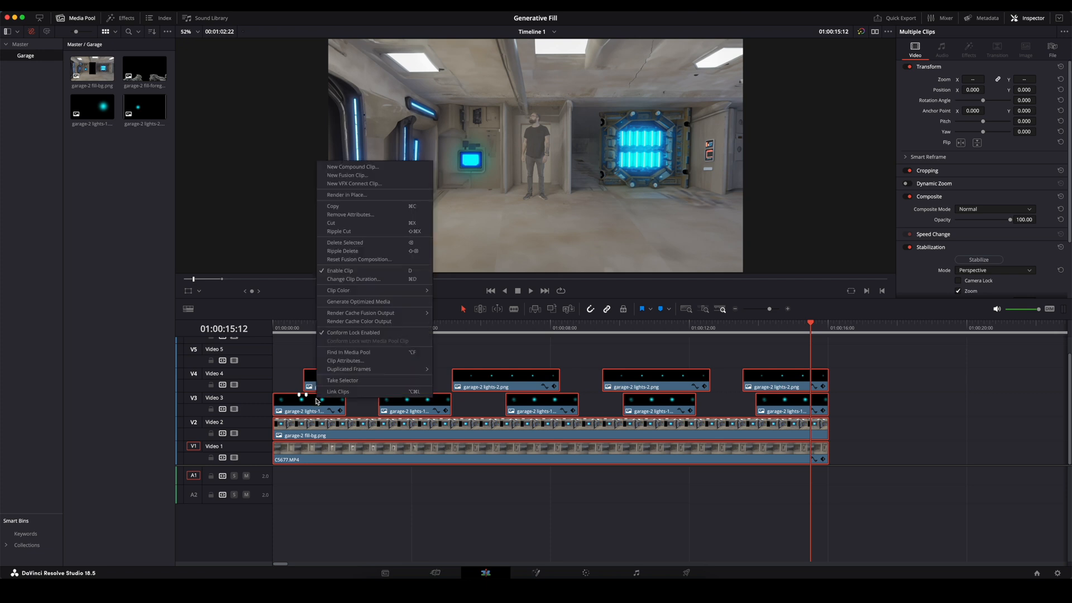
# Create a New Compound Clip from the garage layers and set its Zoom to 1.2.
pyautogui.click(352, 166)
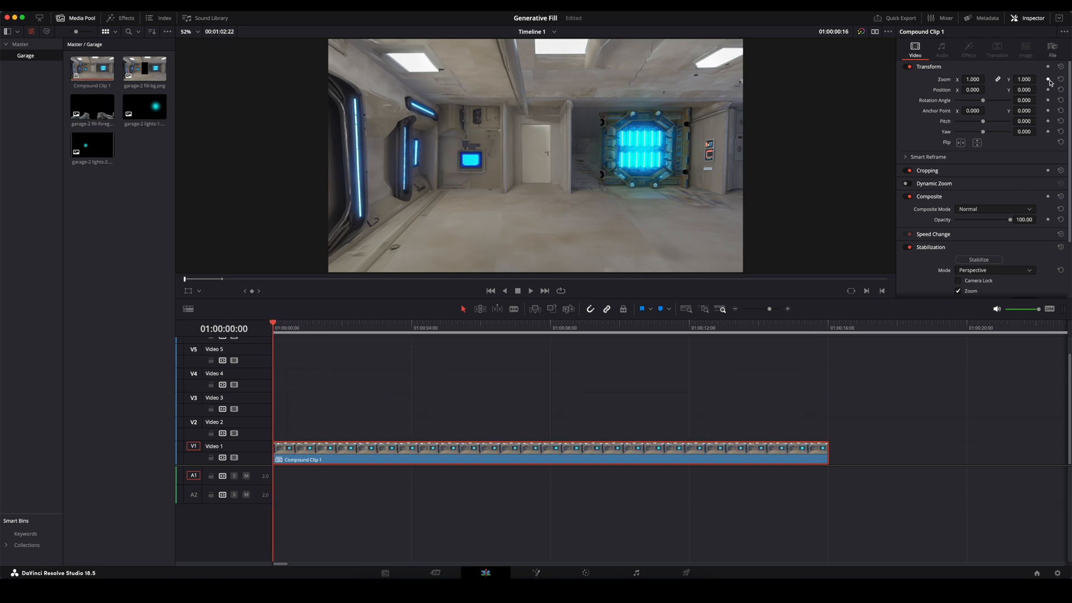
pyautogui.moveTo(972, 78); pyautogui.dragTo(972, 72)
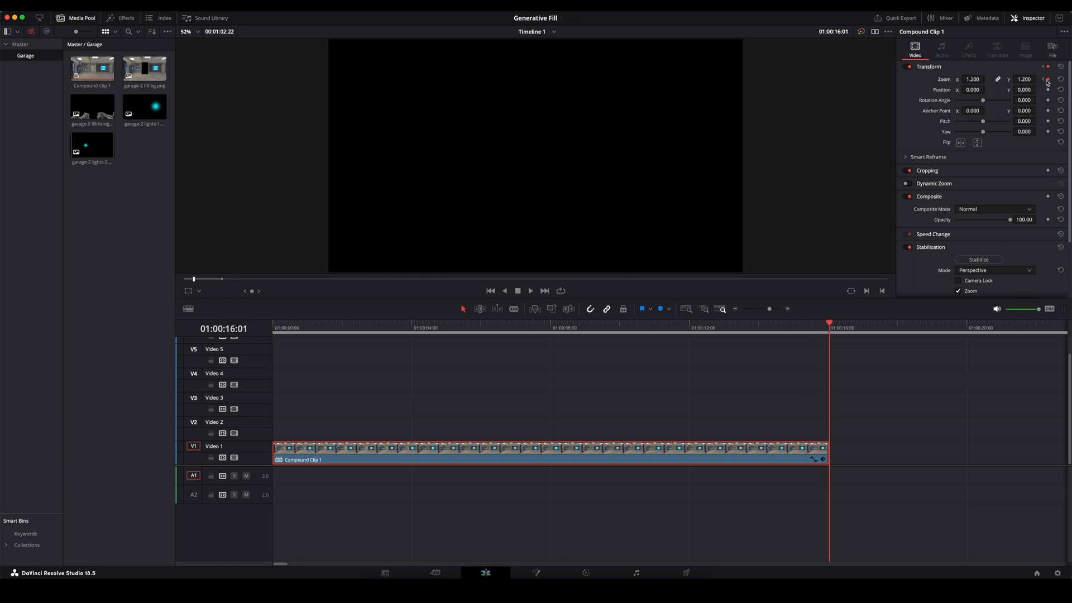
pyautogui.click(972, 78)
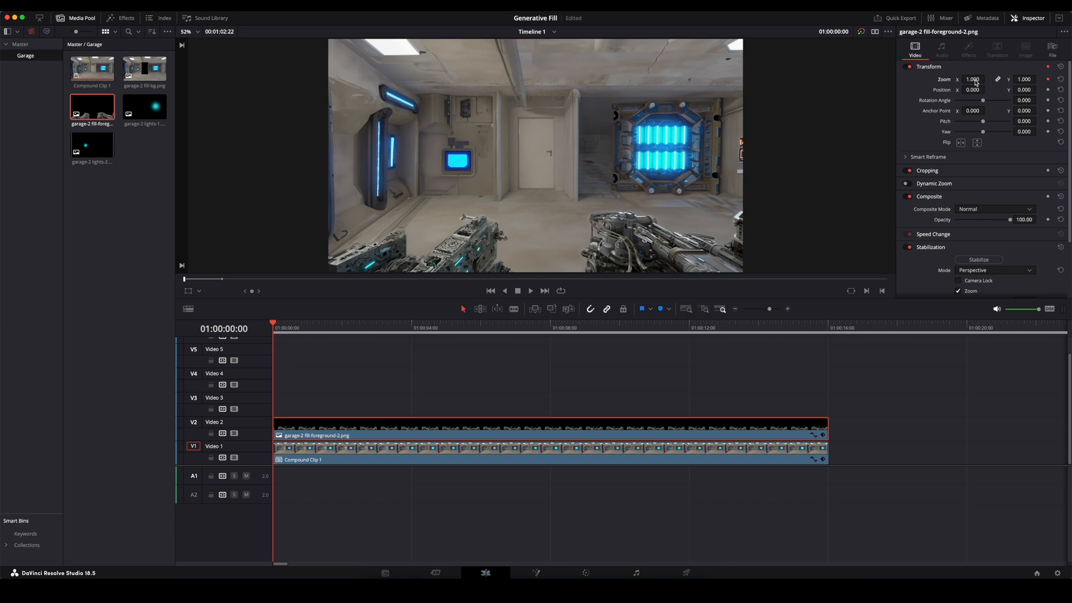
# Raise the garage-2 fill-foreground-2.png gun overlay's Zoom to 1.29.
pyautogui.click(989, 78)
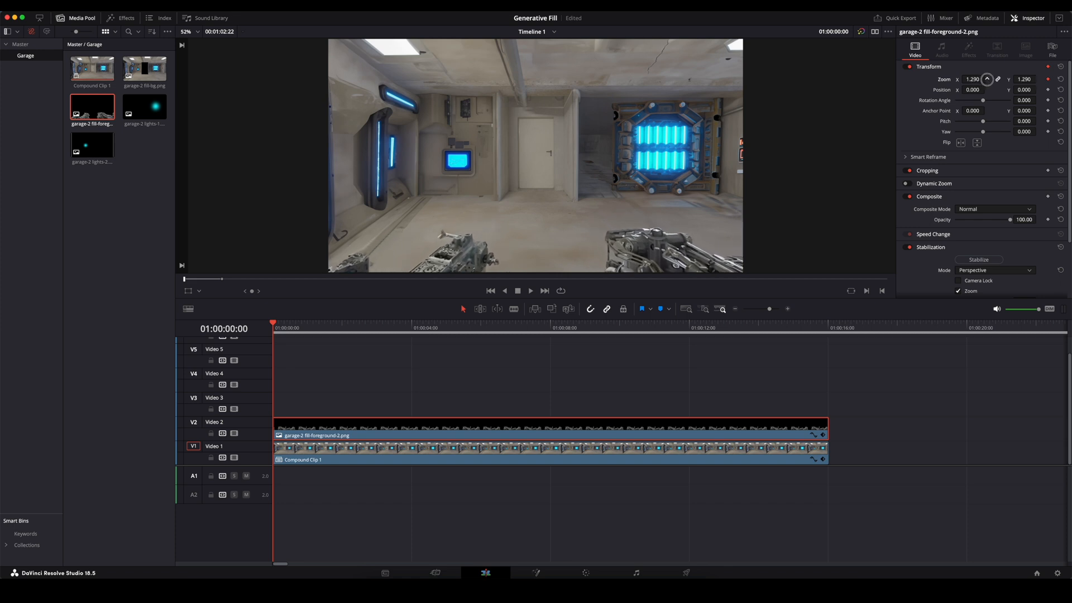
pyautogui.click(985, 78)
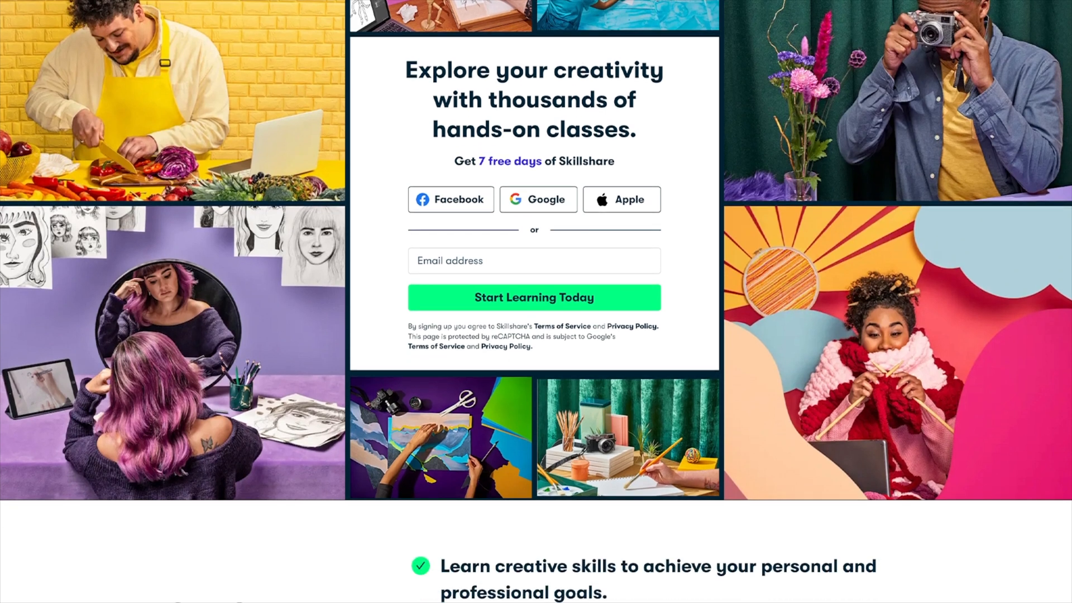
# Scroll the Skillshare homepage, open the Productivity category and search for 'chatgpt'.
pyautogui.scroll(-3)
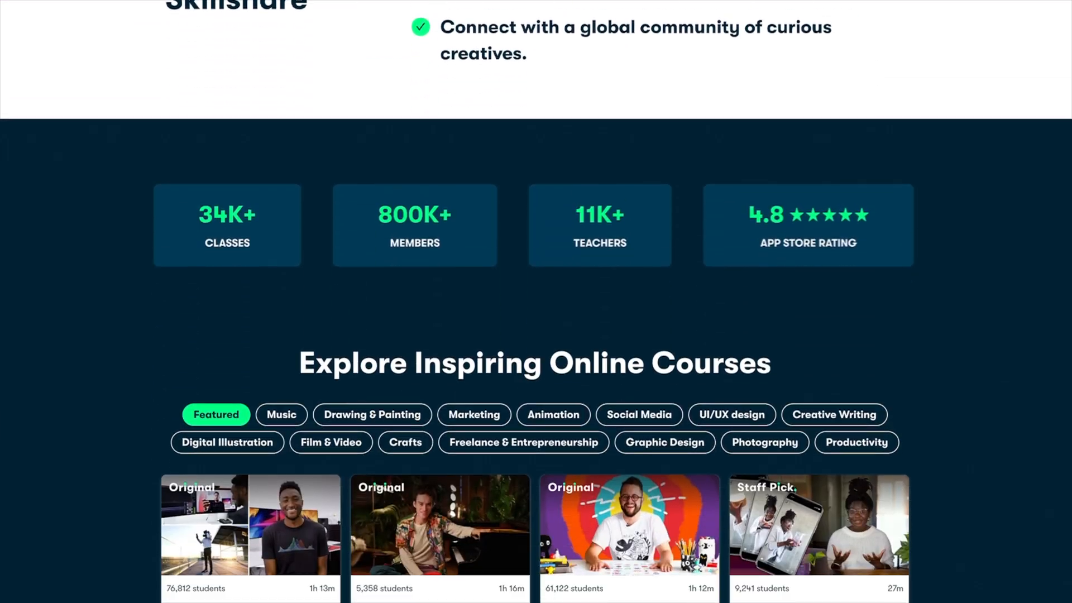
pyautogui.scroll(-3)
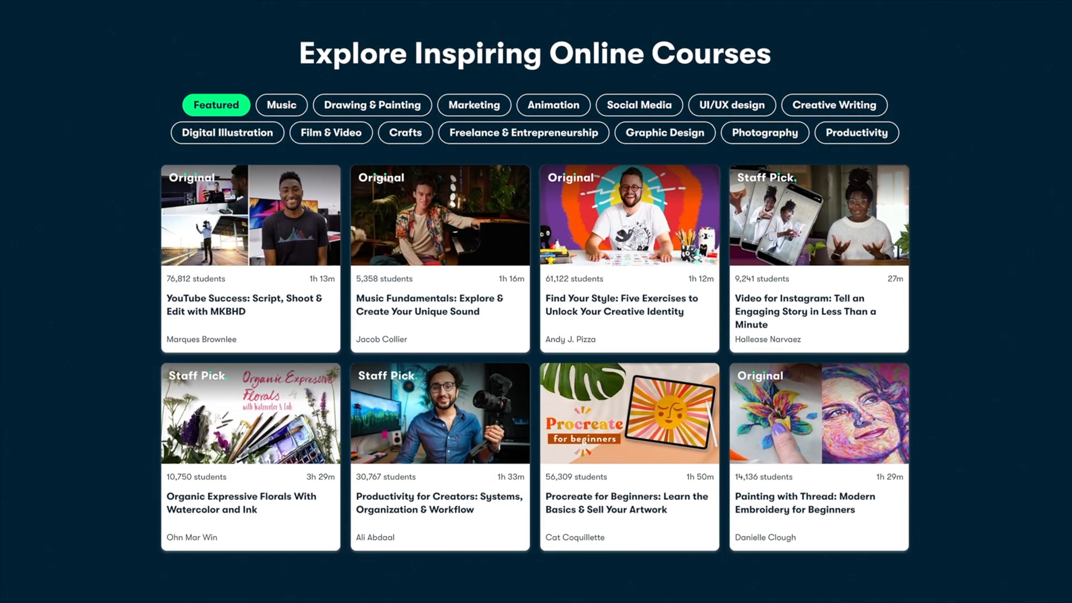
pyautogui.moveTo(627, 279)
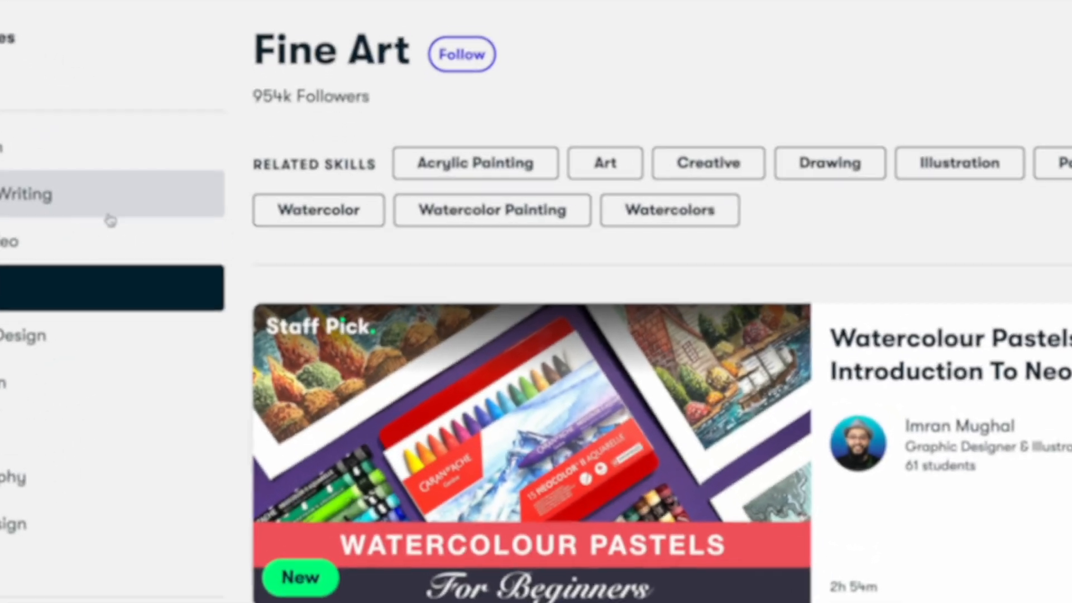
pyautogui.click(101, 547)
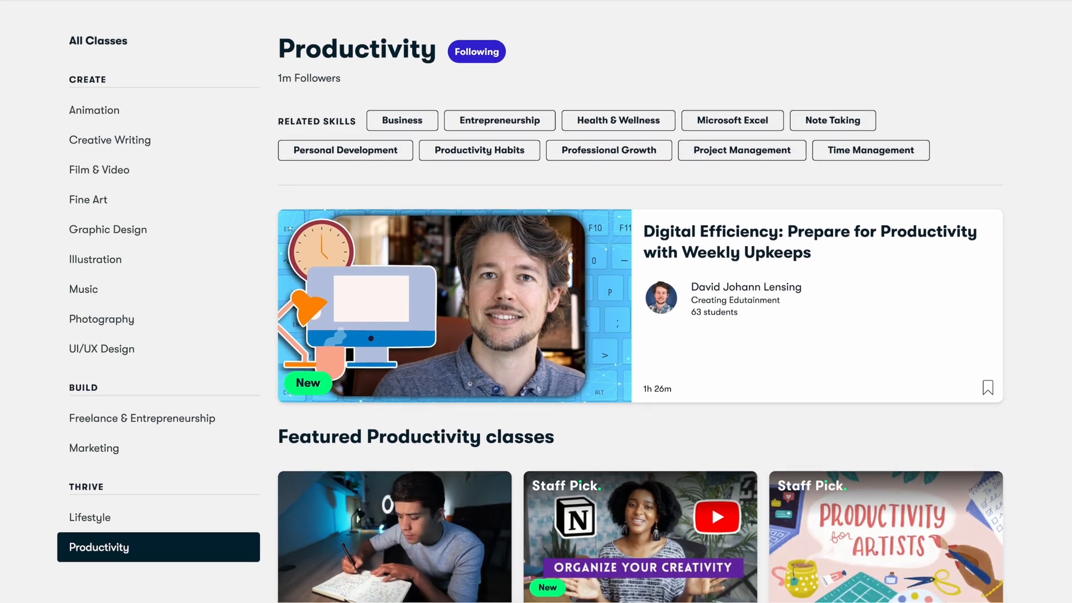
pyautogui.write('chatgpt')
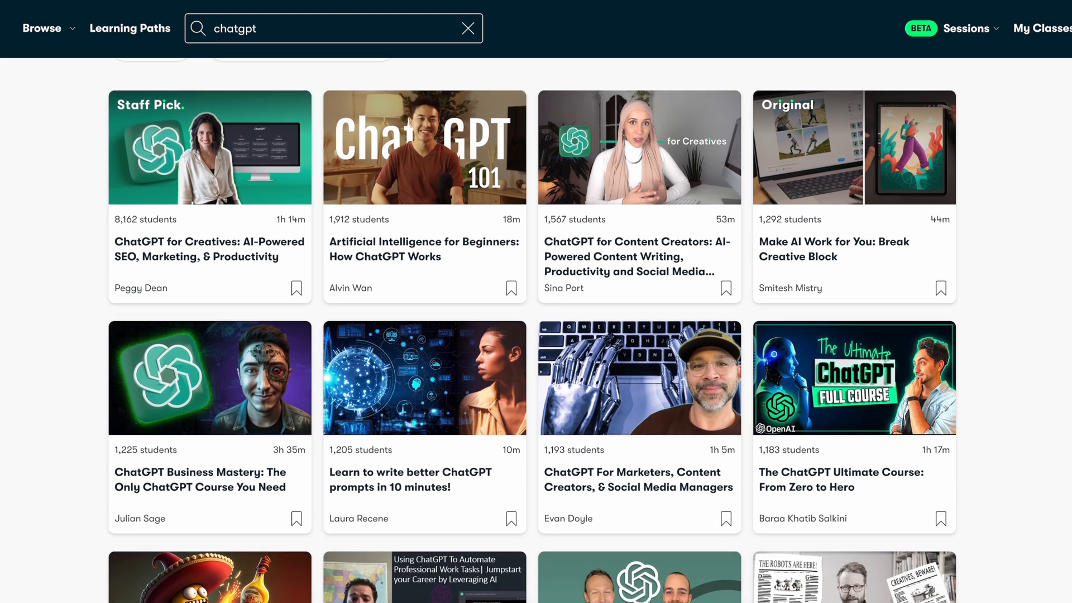
pyautogui.scroll(-3)
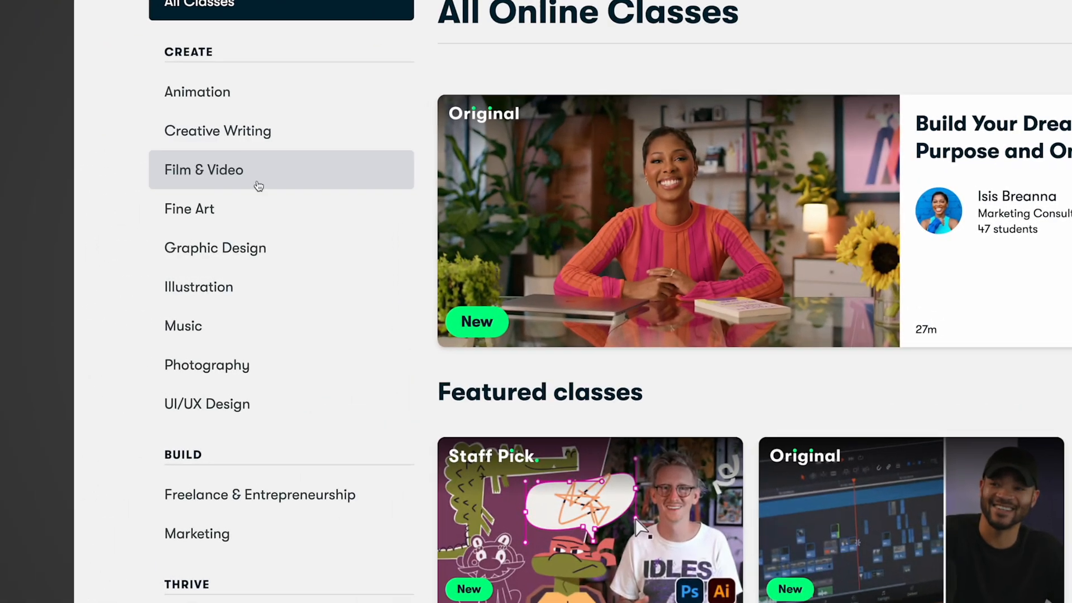
pyautogui.moveTo(277, 432)
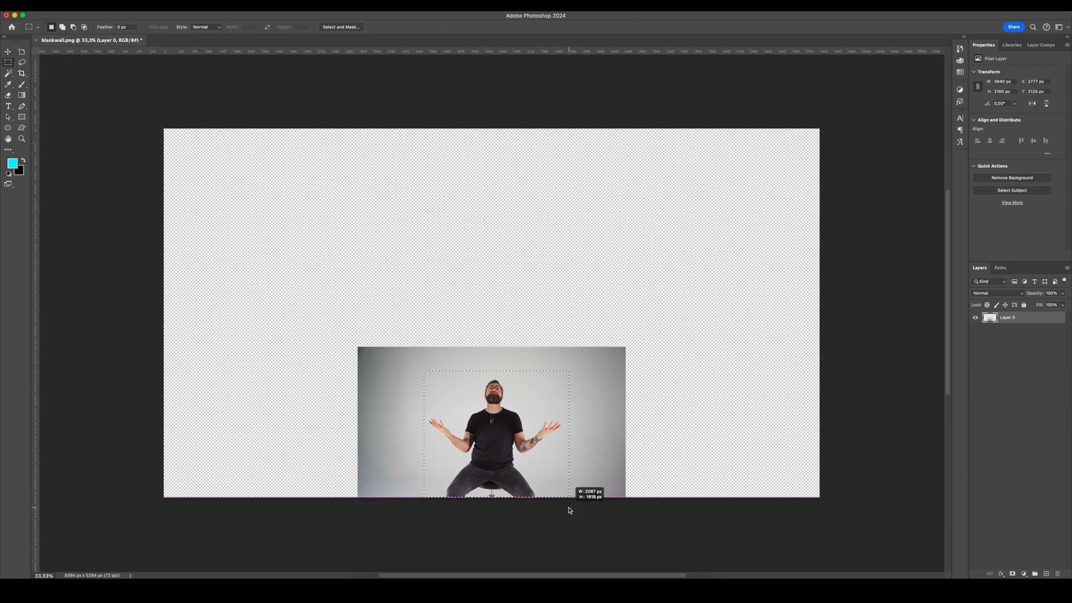
# Generative Fill a 'room' around the photographed man and add a painting on the empty wall.
pyautogui.write('room')
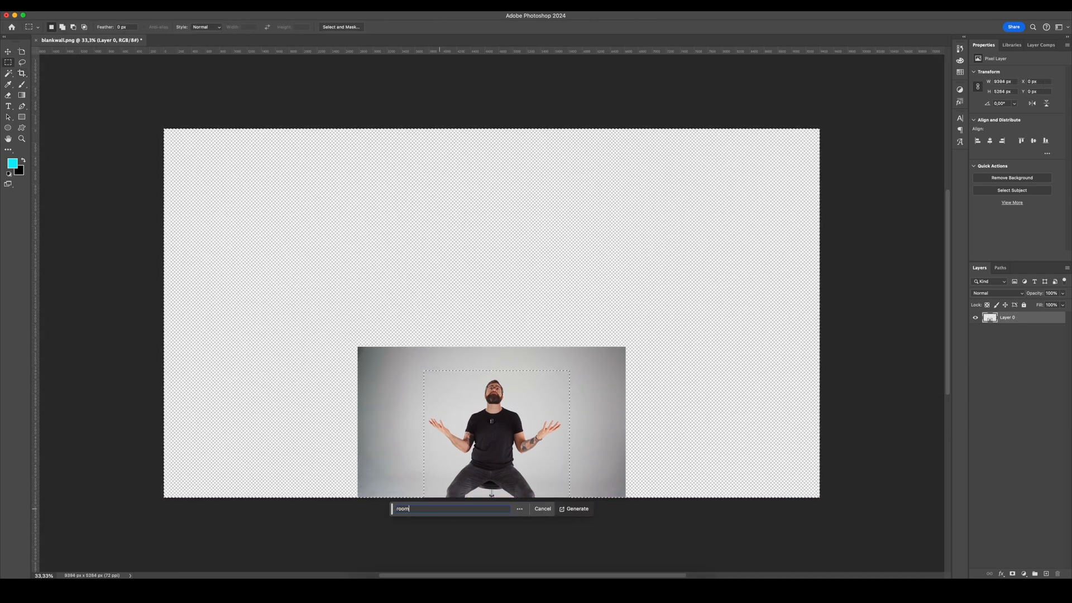
pyautogui.click(579, 509)
pyautogui.write('painting')
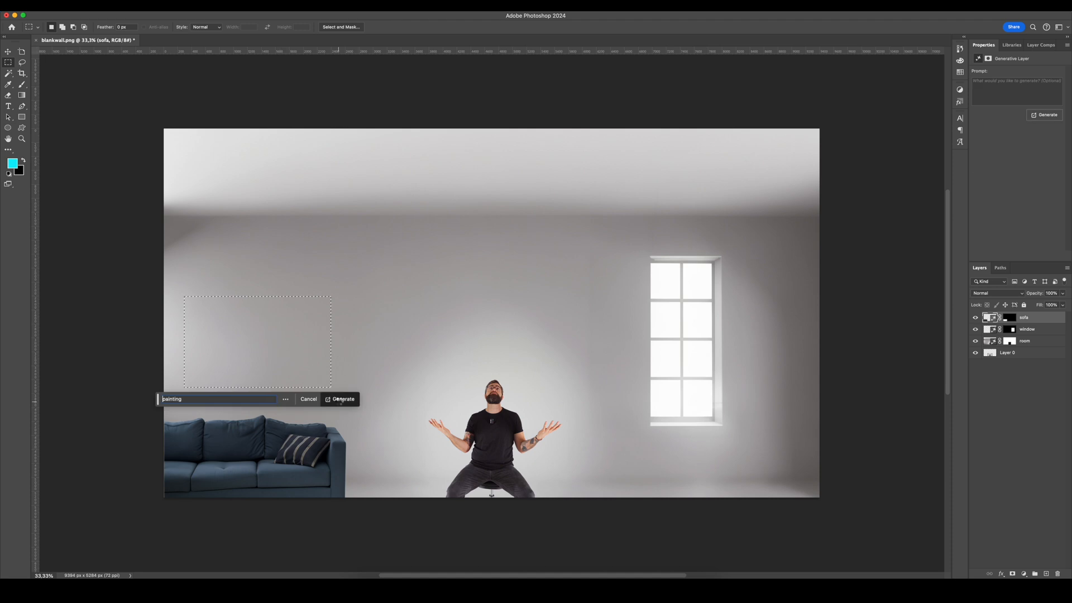
pyautogui.click(342, 399)
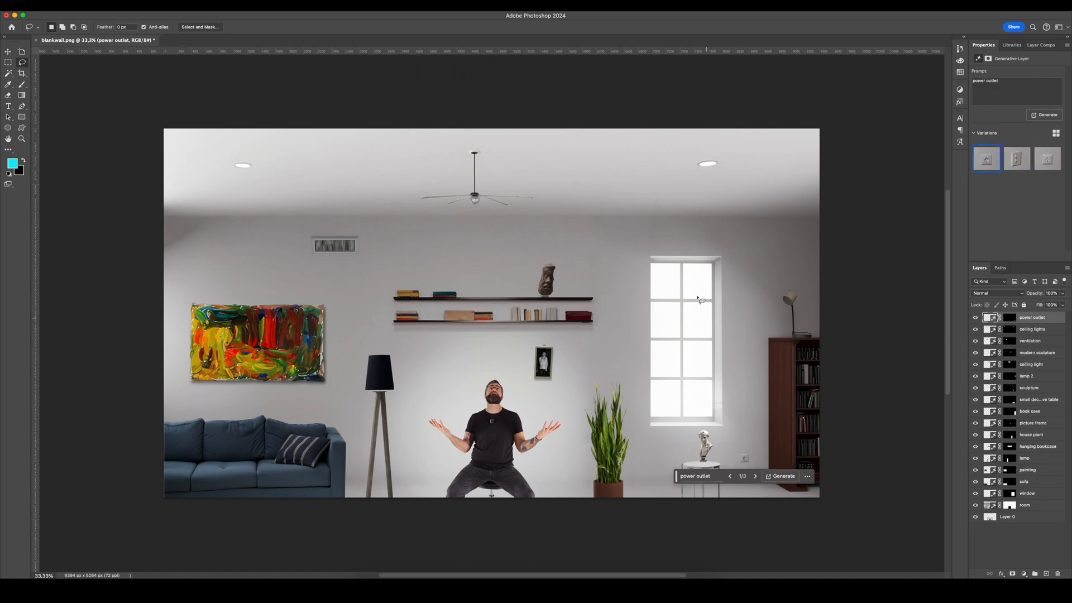
pyautogui.moveTo(715, 345)
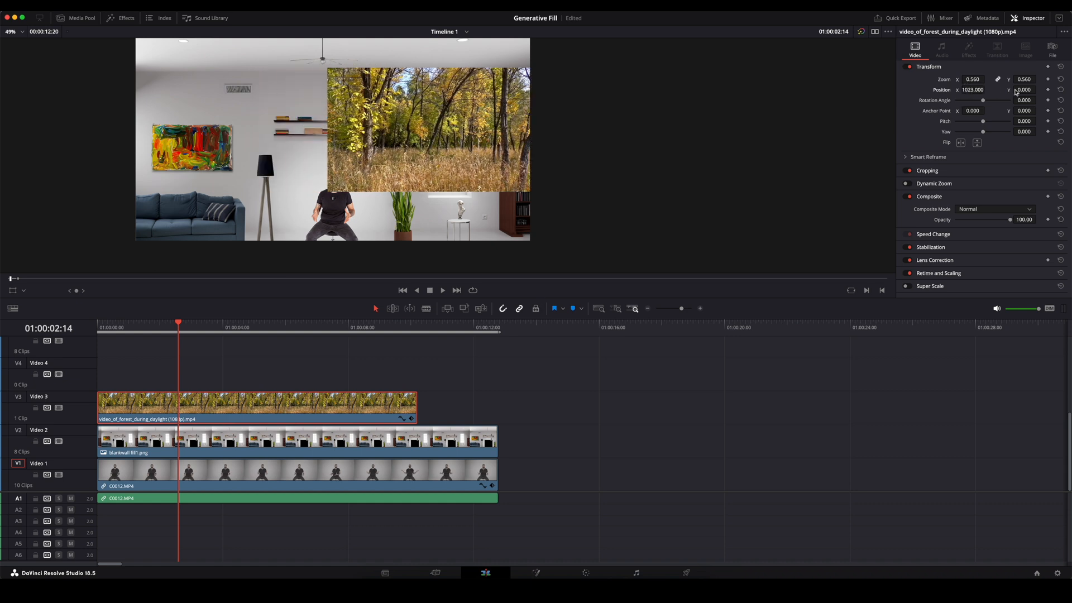
# Position and scale the forest footage on Video 3 so it shows through the room's window.
pyautogui.click(589, 573)
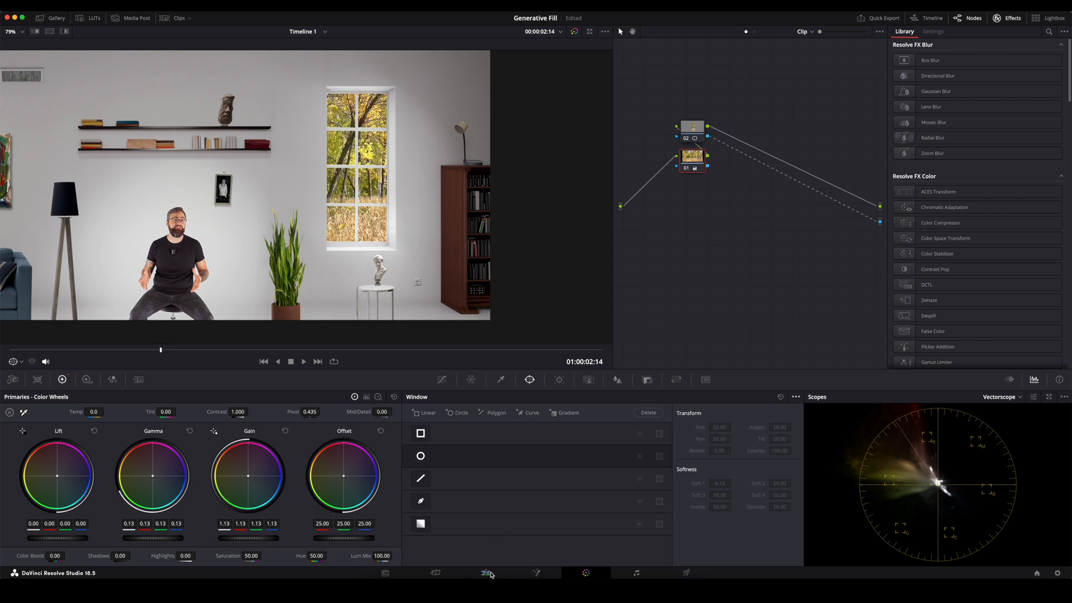
pyautogui.click(485, 573)
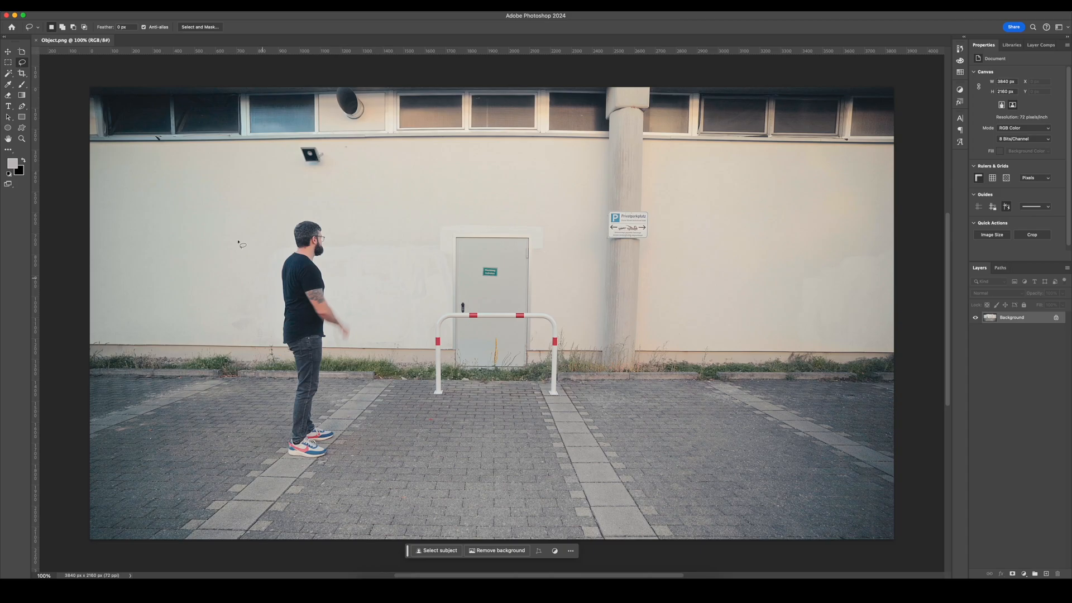
# Marquee-select the doorway and barrier area and run Generative Fill with a blank prompt.
pyautogui.click(9, 63)
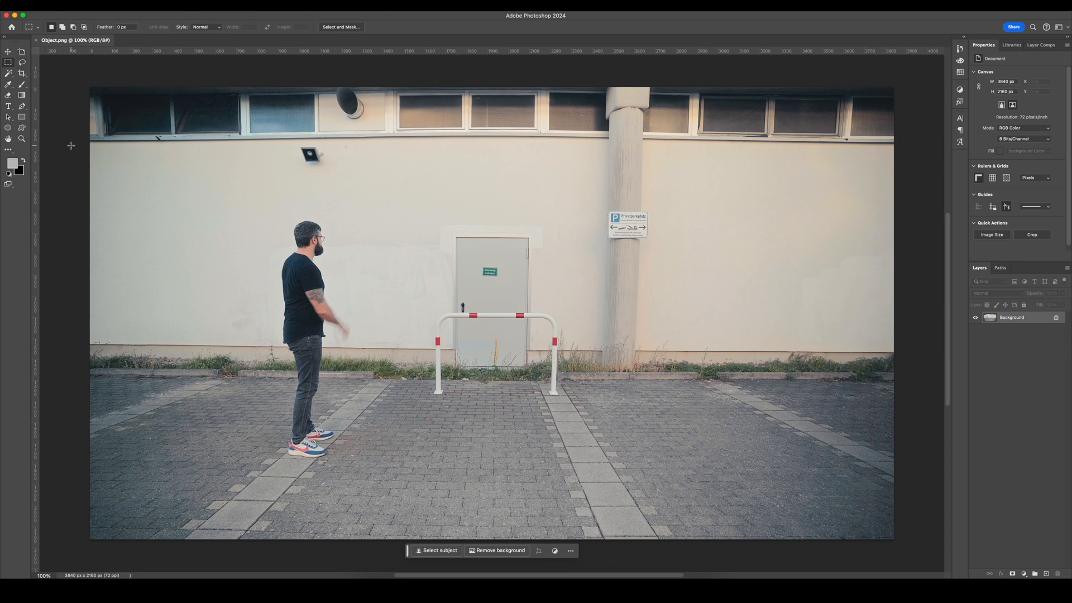
pyautogui.moveTo(426, 209); pyautogui.dragTo(513, 309)
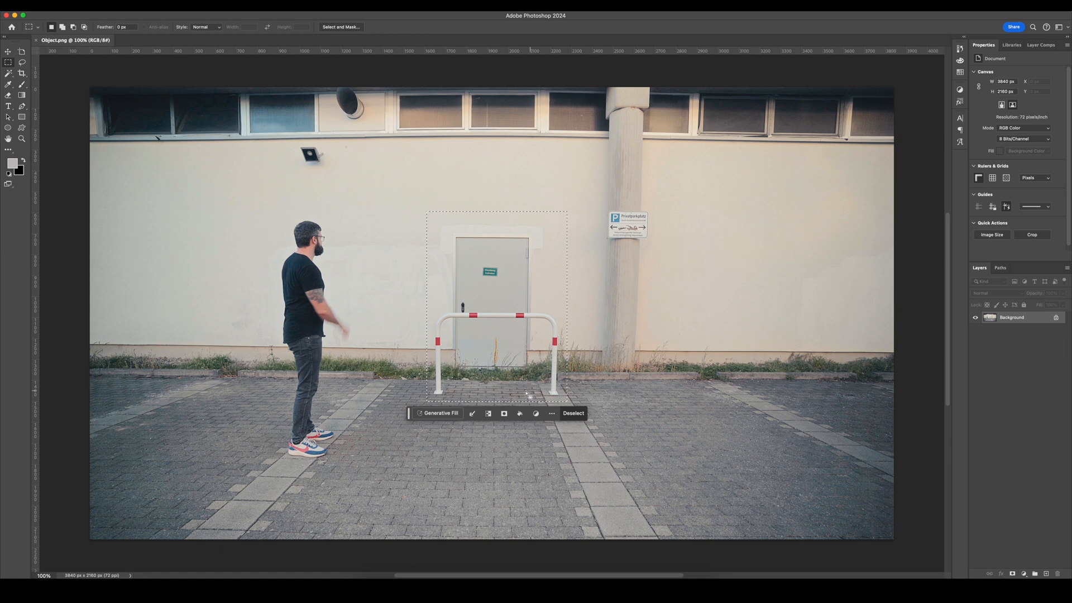
pyautogui.click(436, 413)
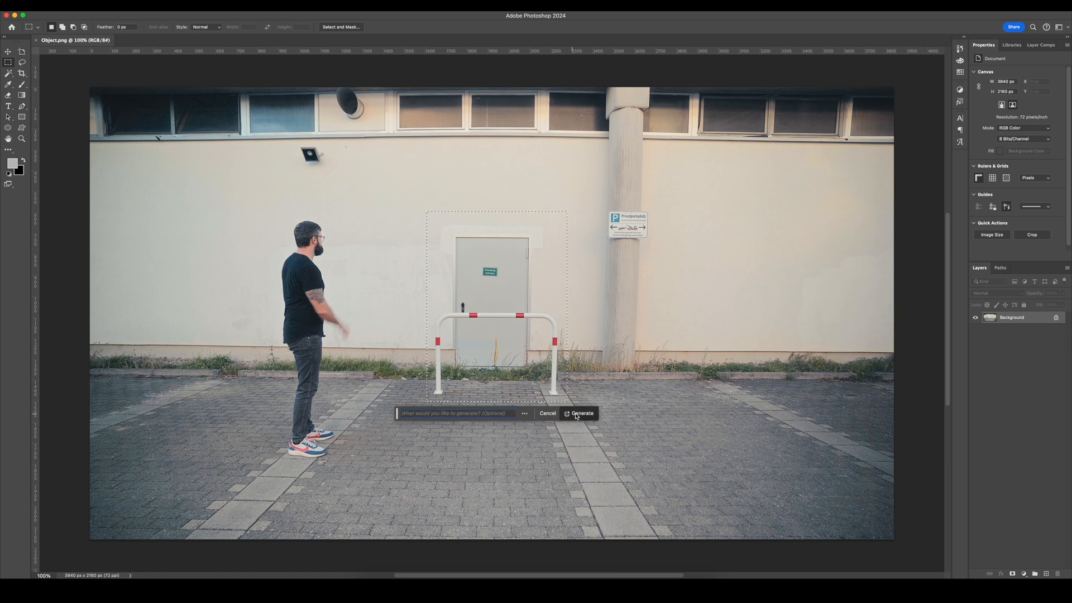
pyautogui.click(583, 413)
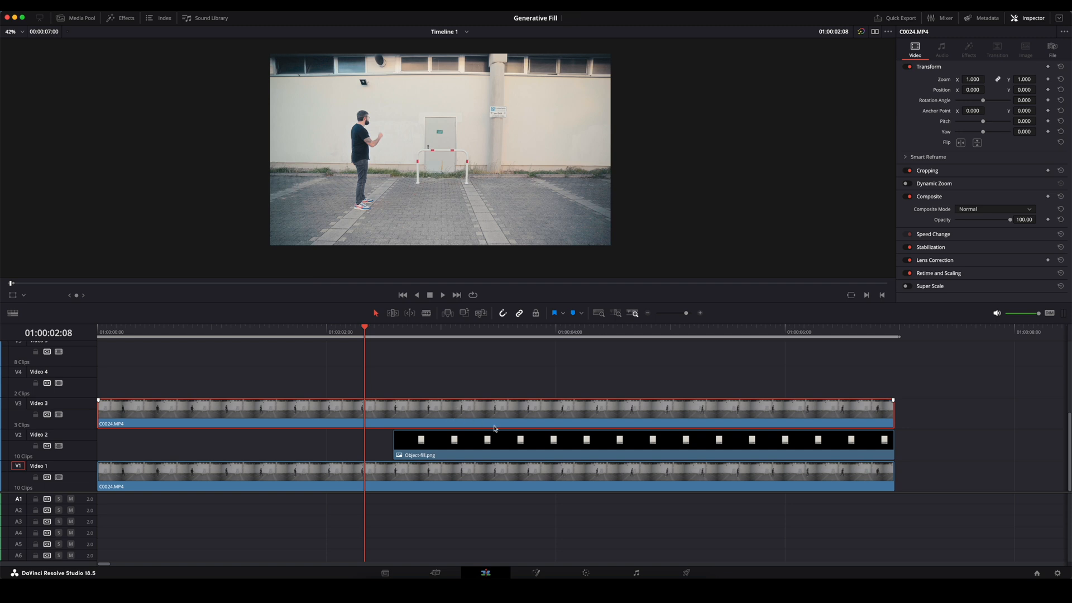
# Stack C0024.MP4 above Object fill.png and draw a Magic Mask stroke on the man.
pyautogui.click(584, 574)
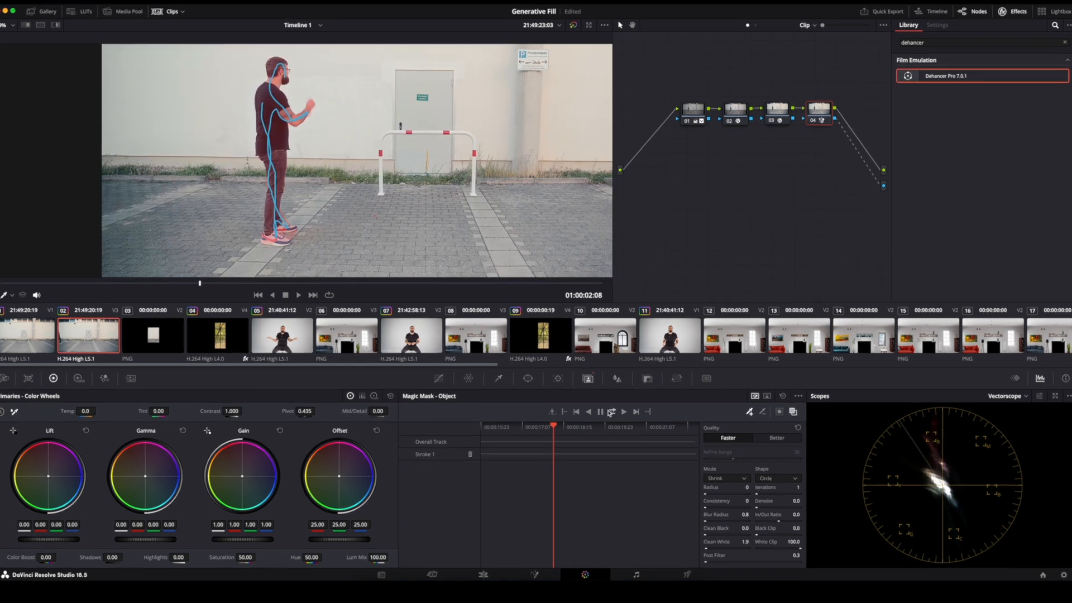
pyautogui.click(611, 410)
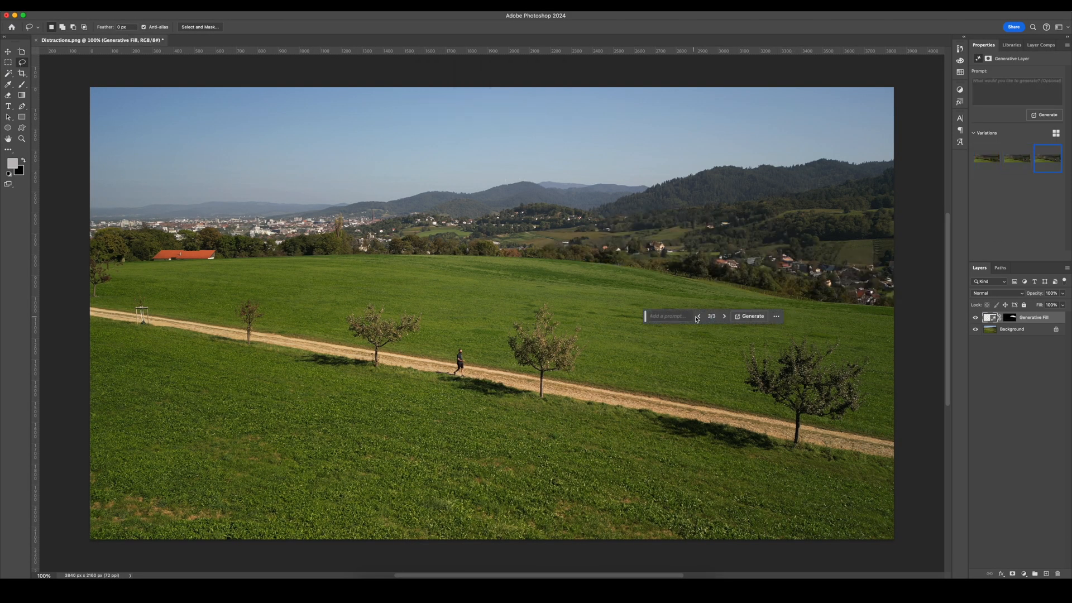
# Browse to another generated fill variation over the meadow distractions.
pyautogui.click(751, 316)
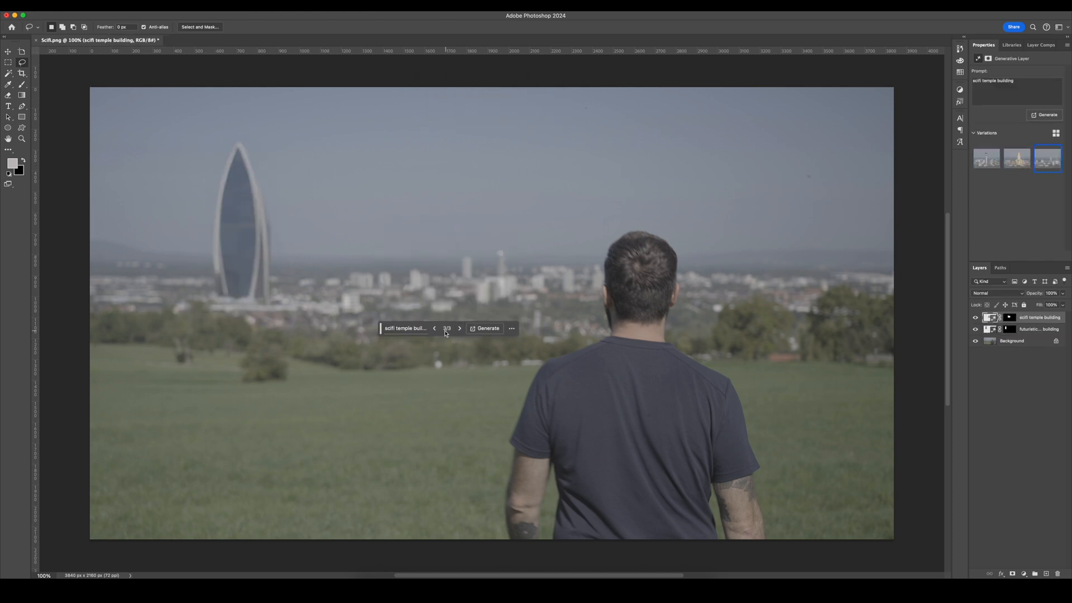
# Cycle to another 'scifi temple building' tower variation on the skyline.
pyautogui.click(485, 328)
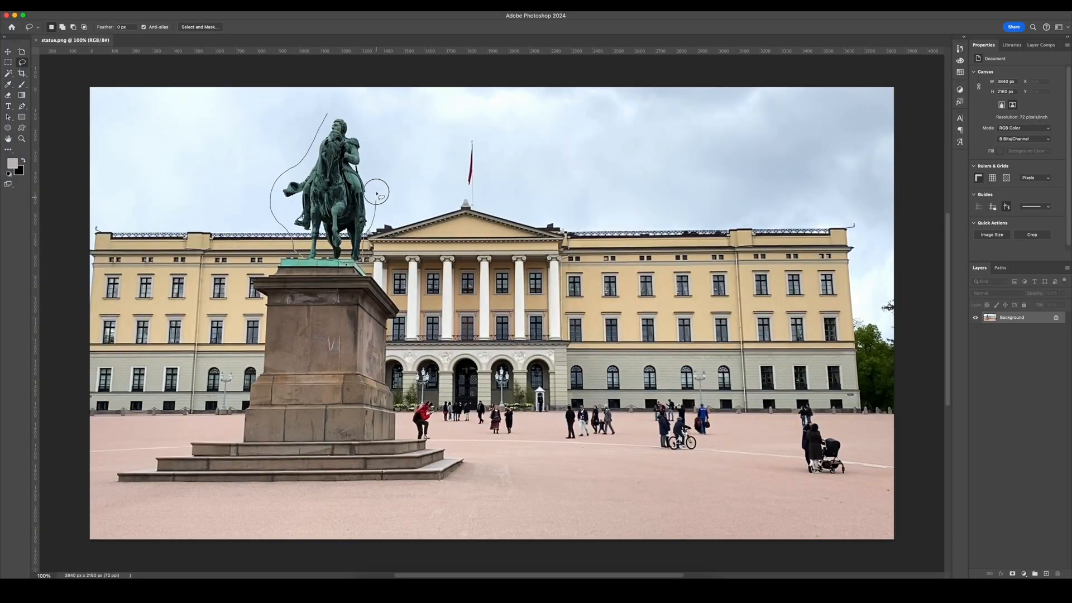
# Close the Lasso selection around the equestrian statue on its pedestal.
pyautogui.click(1017, 160)
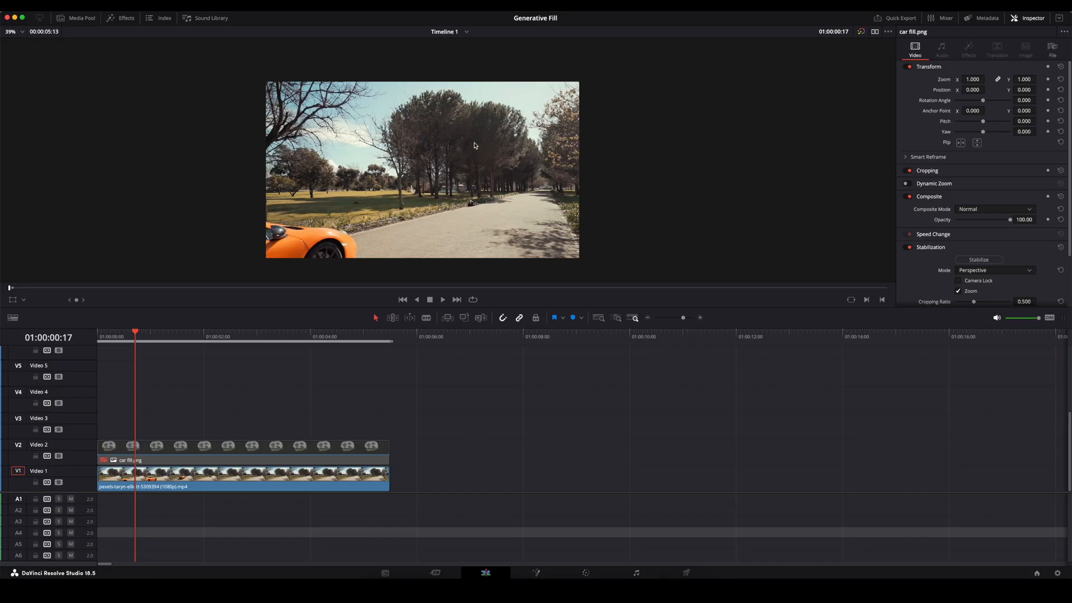
pyautogui.moveTo(300, 394)
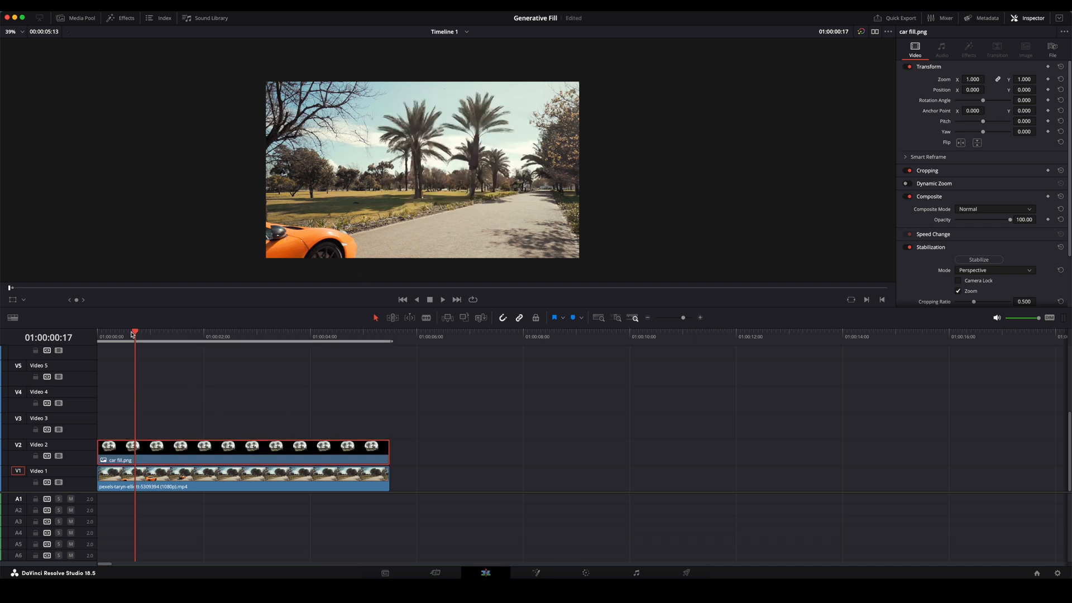
# Add an Alpha Output for car fill.png and Magic-Mask the orange car.
pyautogui.click(442, 299)
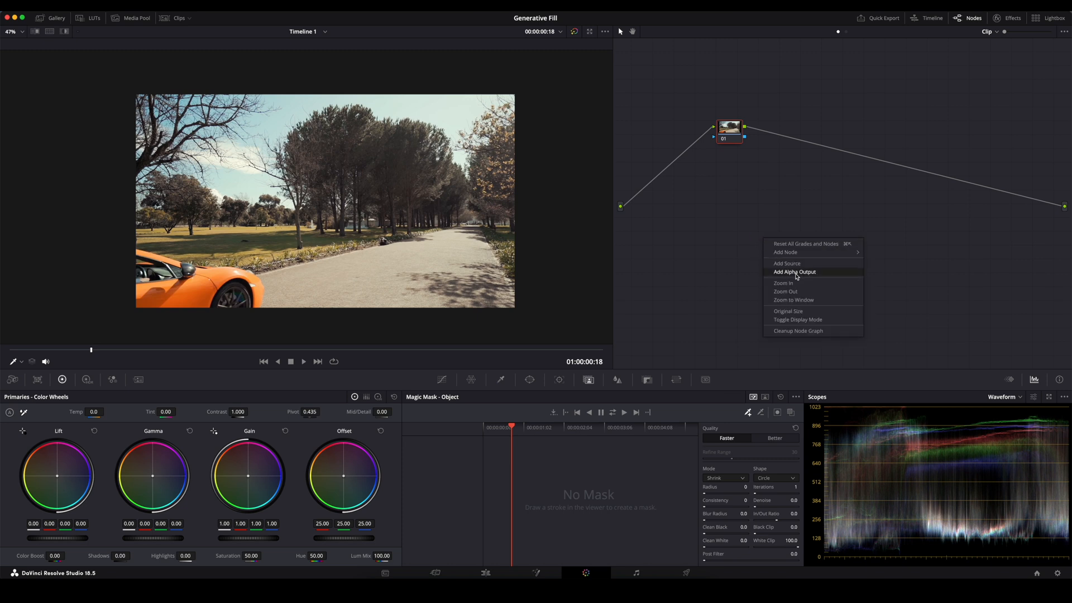
pyautogui.click(793, 271)
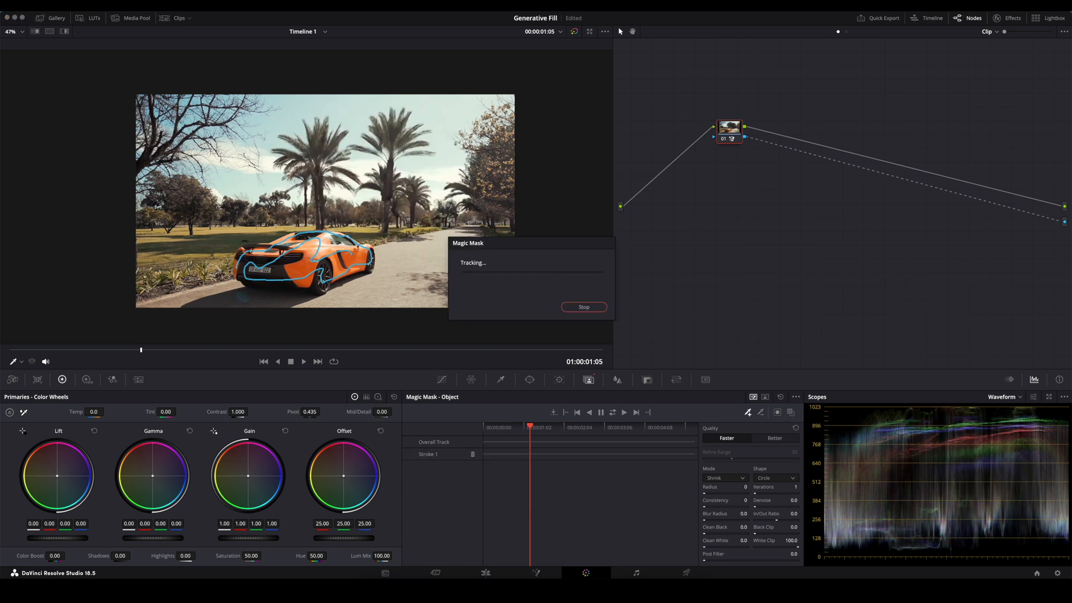
pyautogui.click(485, 572)
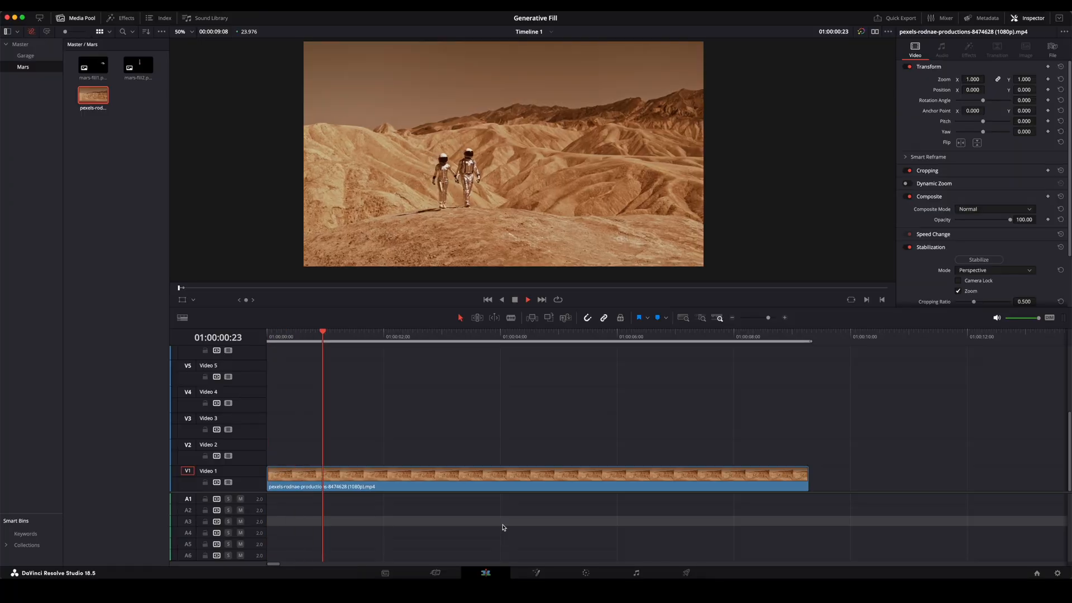
pyautogui.click(440, 336)
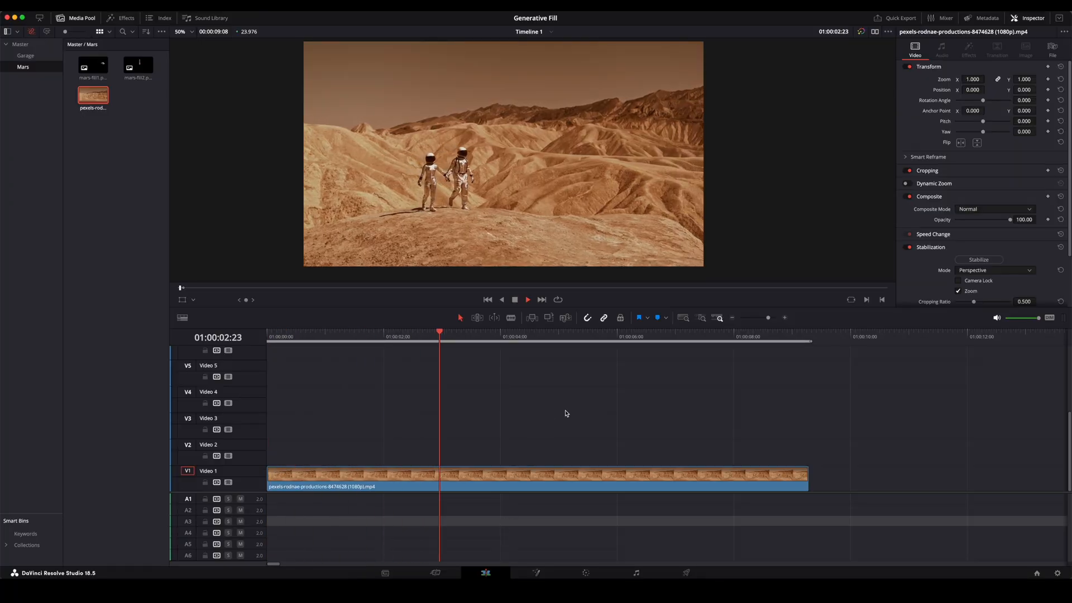
pyautogui.click(556, 336)
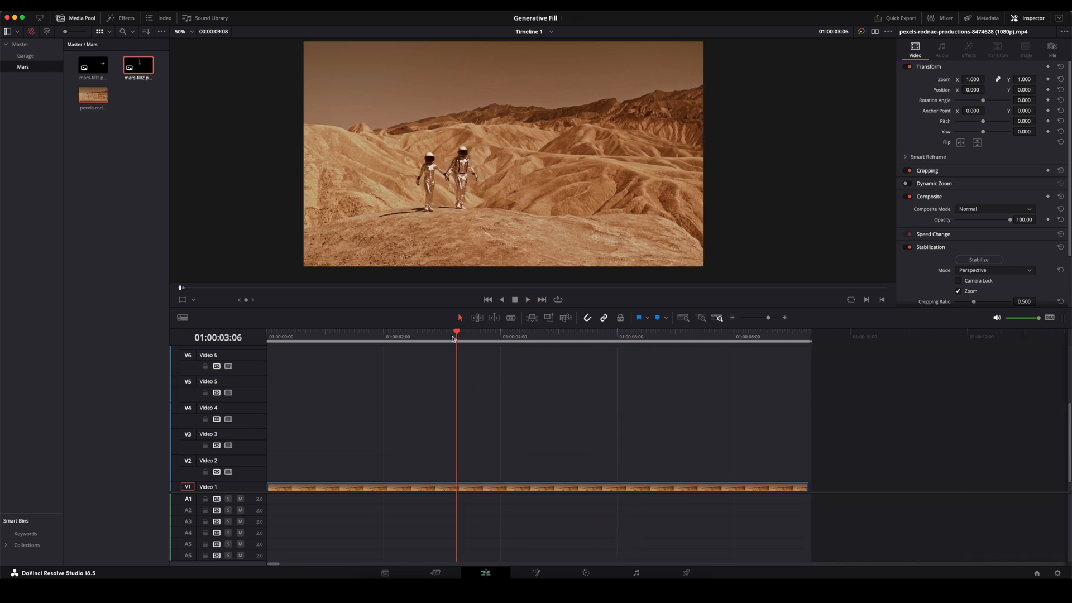
pyautogui.moveTo(92, 65); pyautogui.dragTo(584, 451)
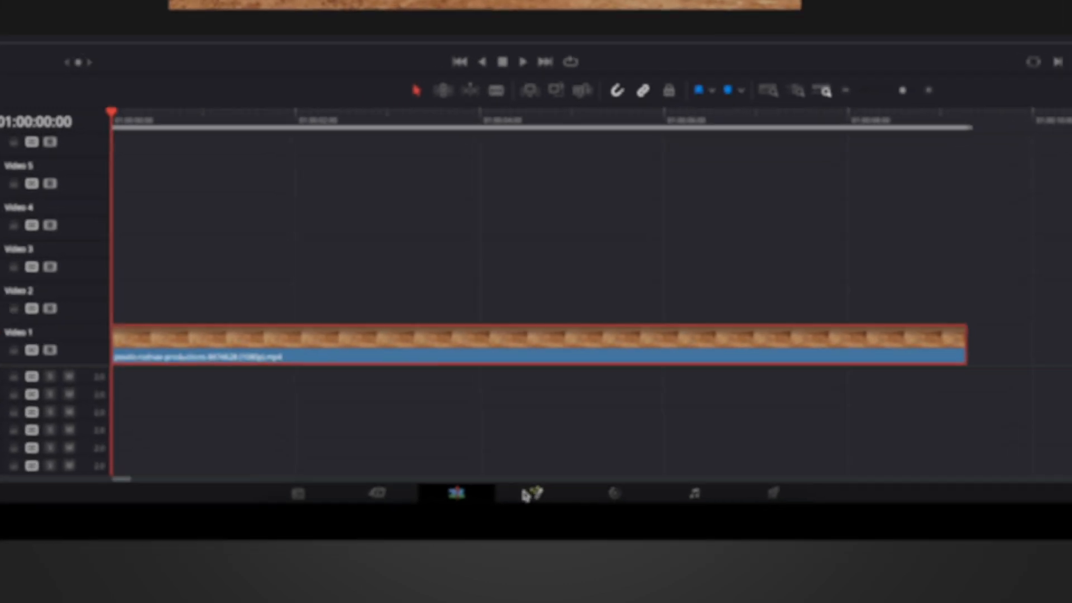
# Add a Tracker node on the Mars clip, place it on the mountain ridge and track forward.
pyautogui.click(532, 494)
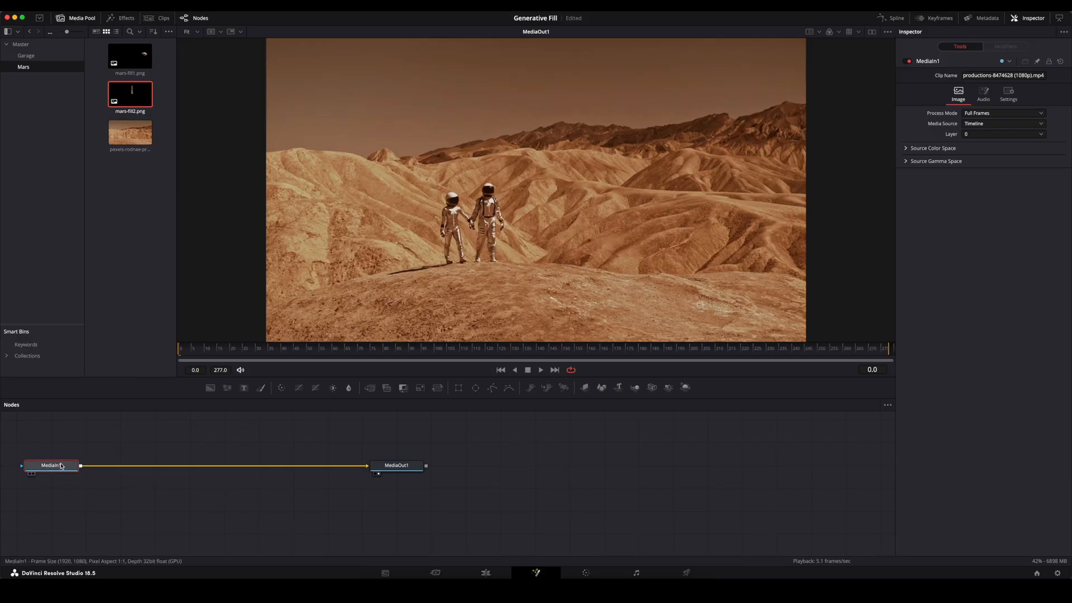
pyautogui.write('trac')
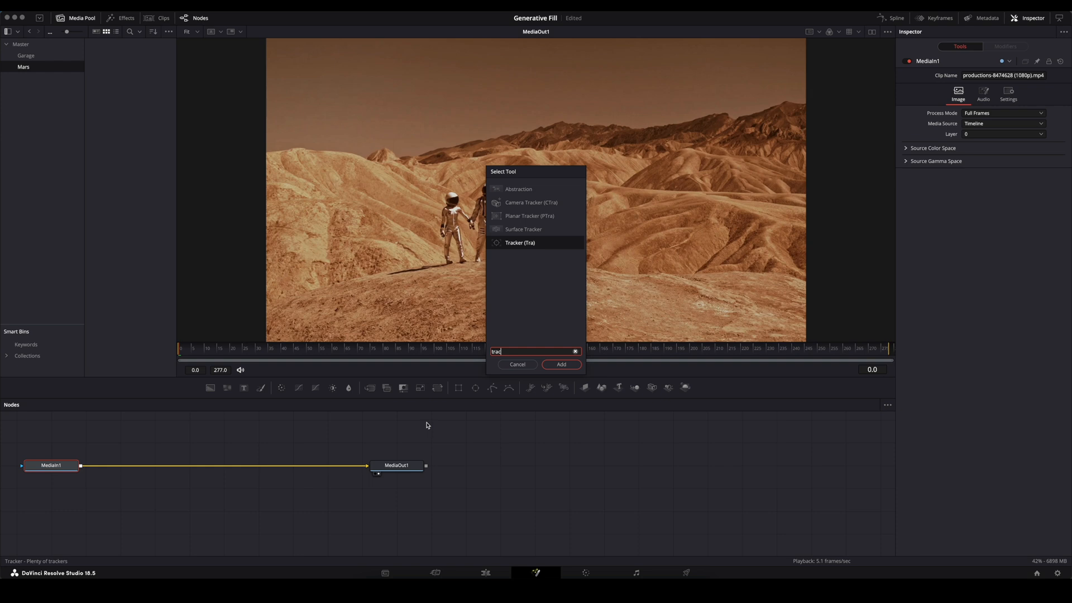
pyautogui.click(560, 363)
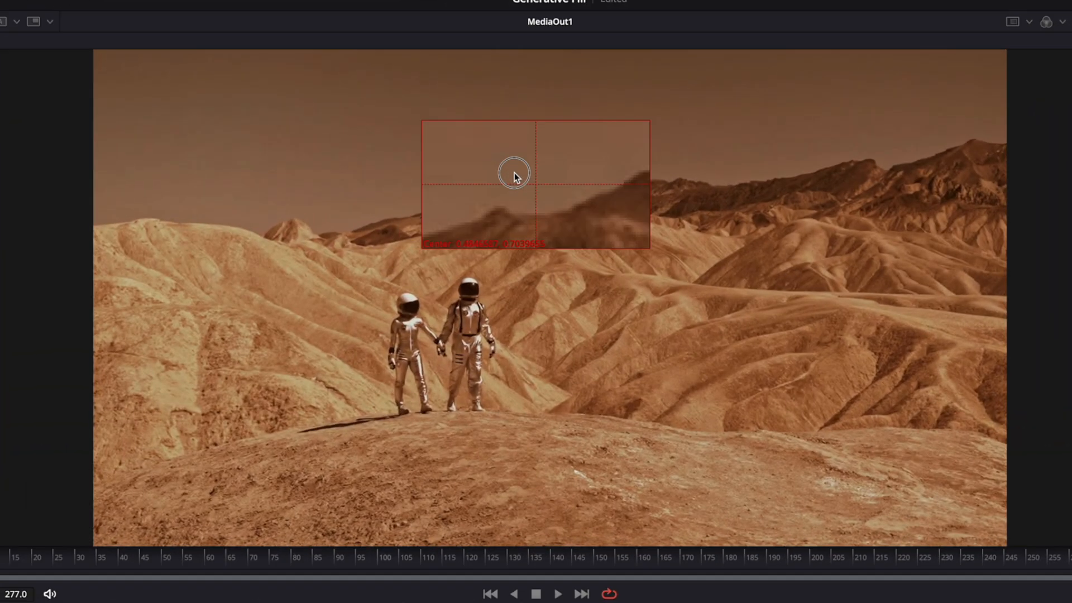
pyautogui.moveTo(514, 172); pyautogui.dragTo(541, 172)
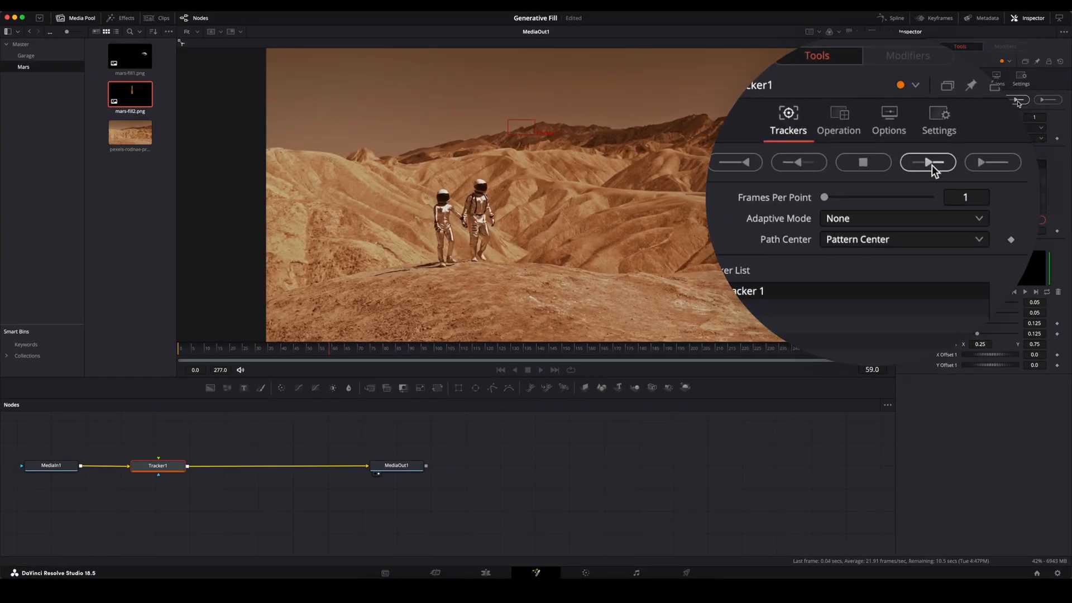
pyautogui.click(926, 162)
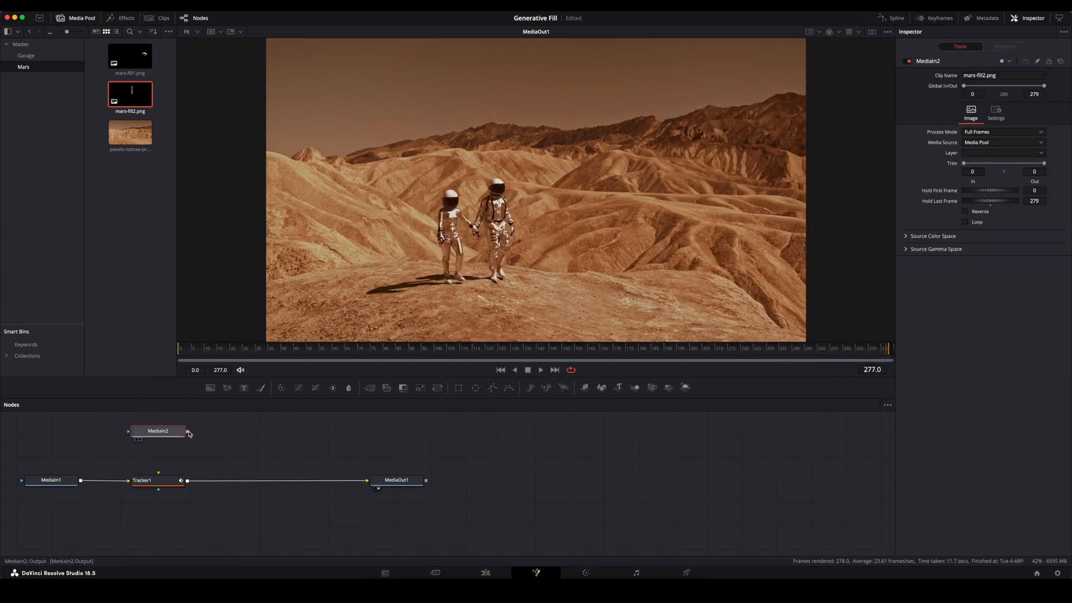
# Feed mars-fill2.png into the Tracker foreground and set Operation to Match Move.
pyautogui.moveTo(158, 439); pyautogui.dragTo(159, 480)
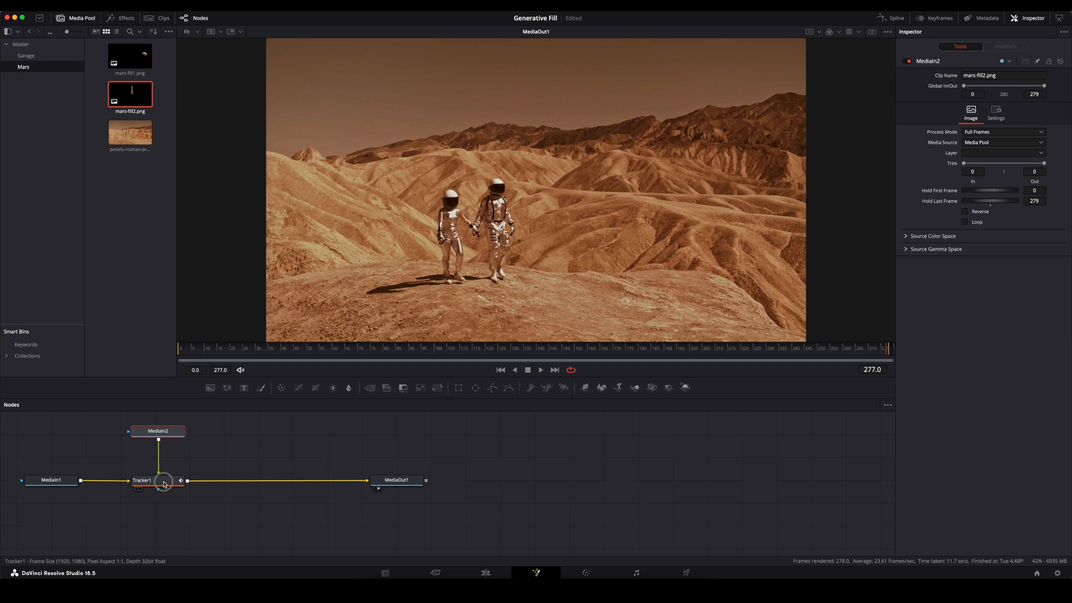
pyautogui.click(158, 480)
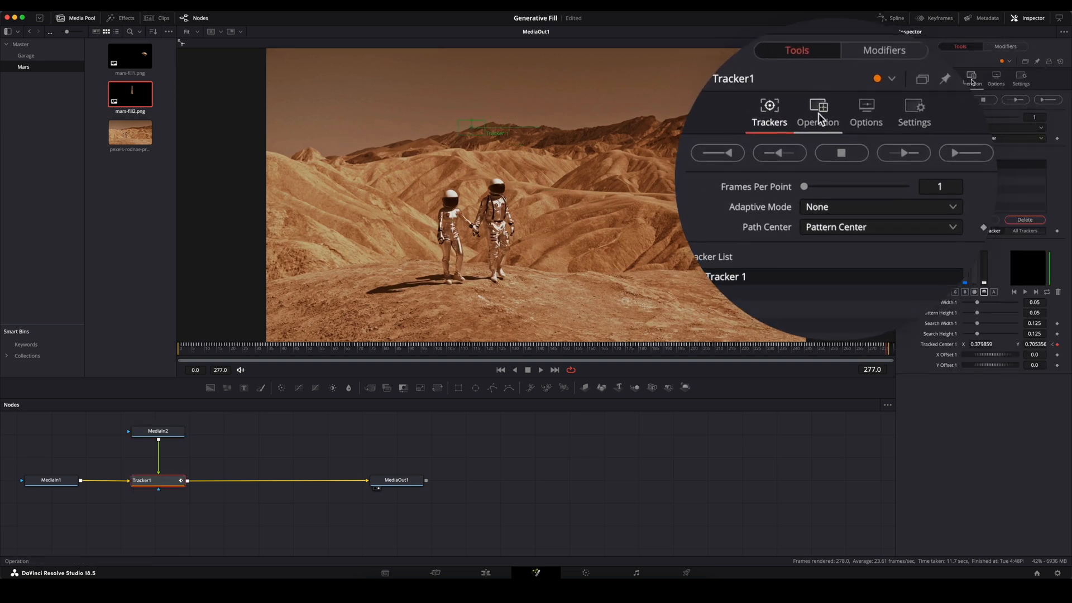
pyautogui.click(817, 106)
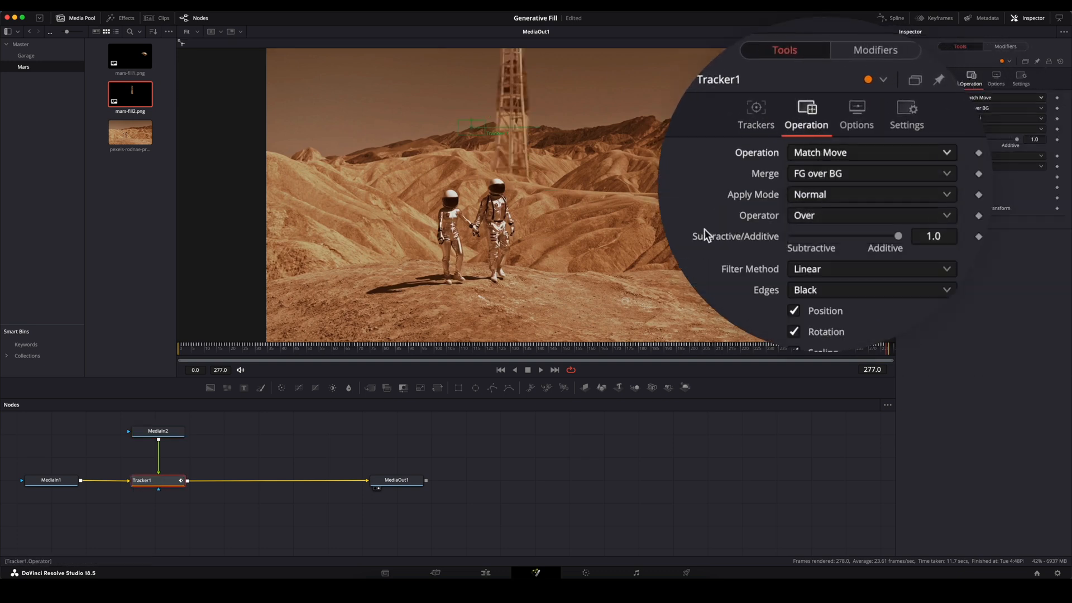
pyautogui.click(159, 431)
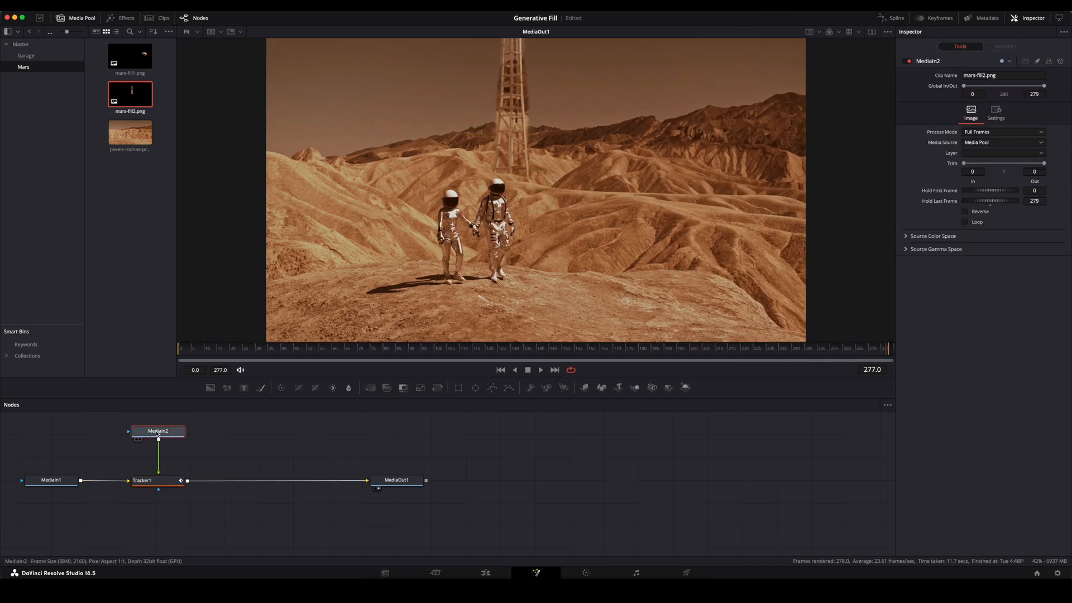
# Insert a Transform node before the Tracker and lower the tower's Size slightly.
pyautogui.write('transform')
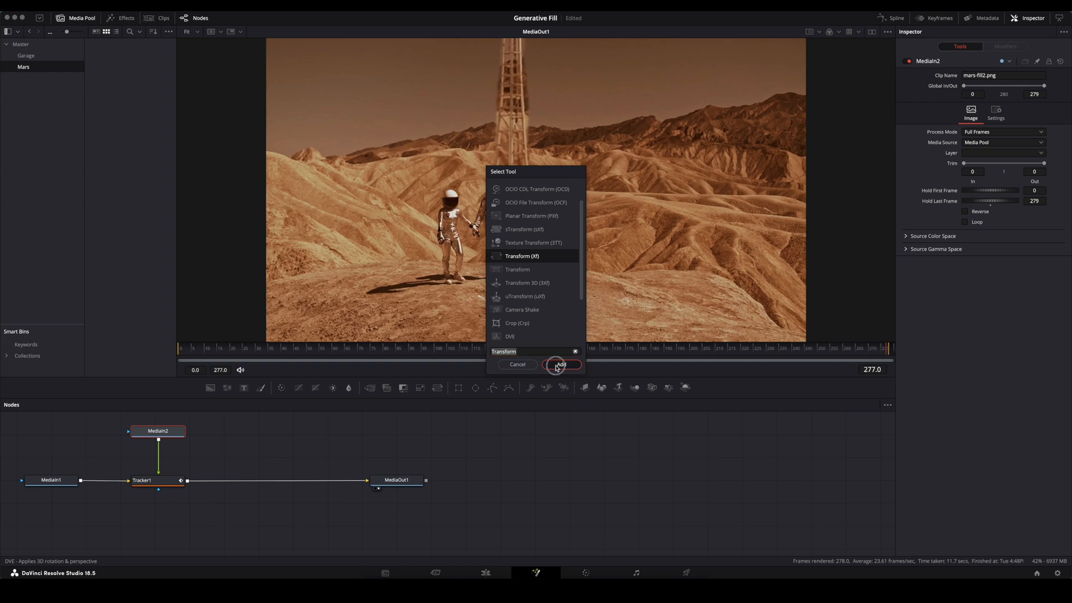
pyautogui.click(560, 364)
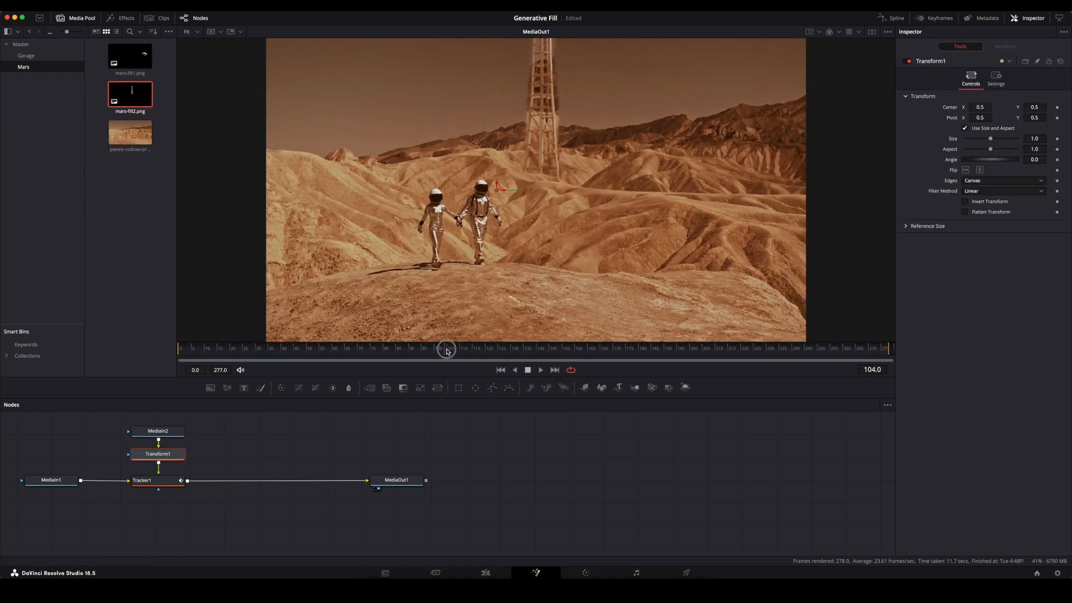
pyautogui.moveTo(991, 139); pyautogui.dragTo(987, 140)
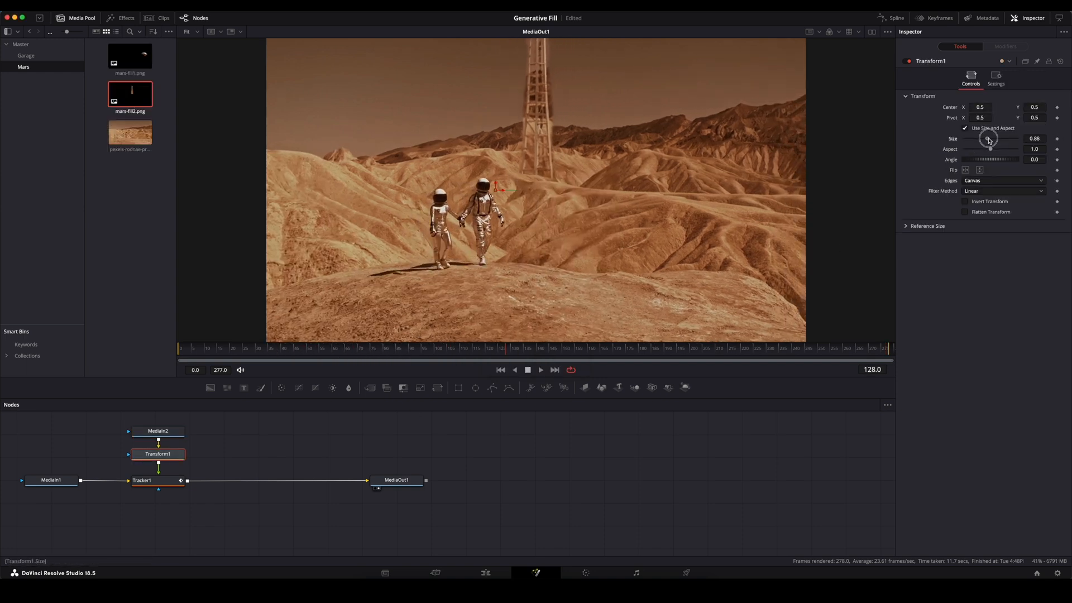
pyautogui.click(190, 31)
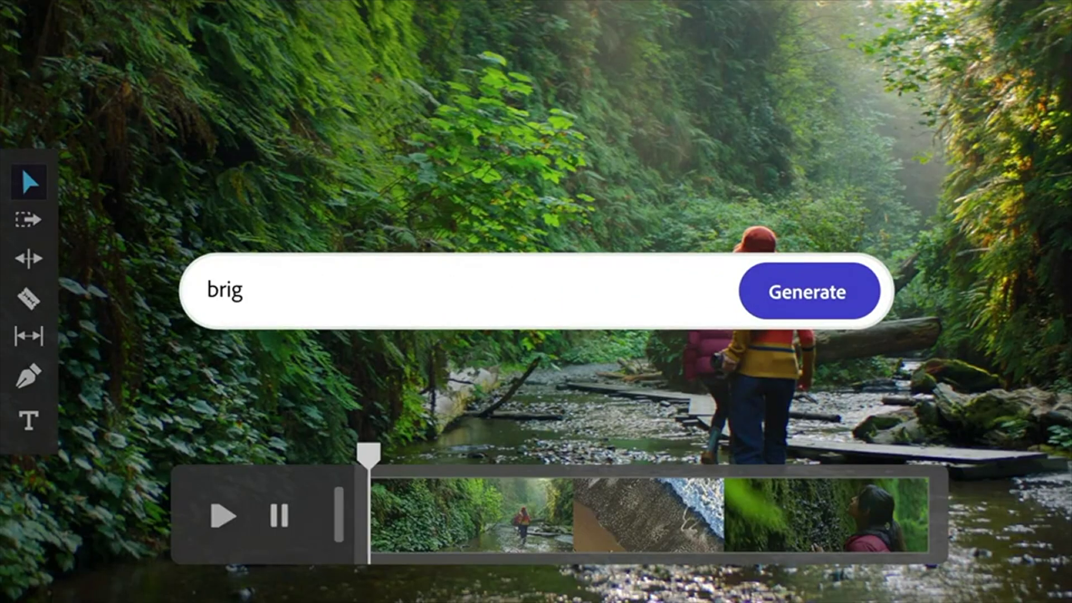
pyautogui.click(810, 290)
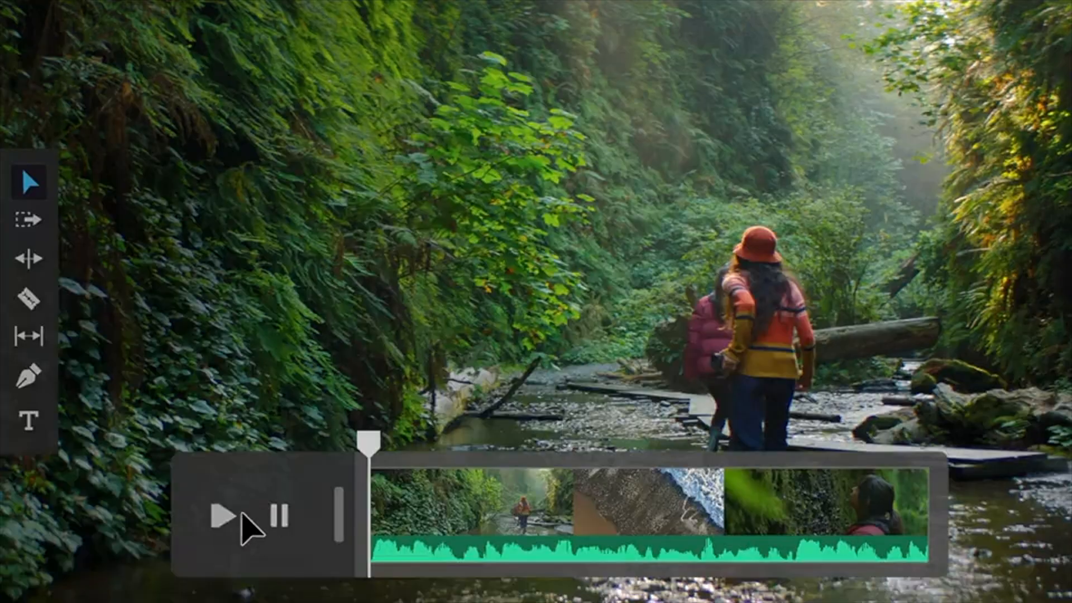